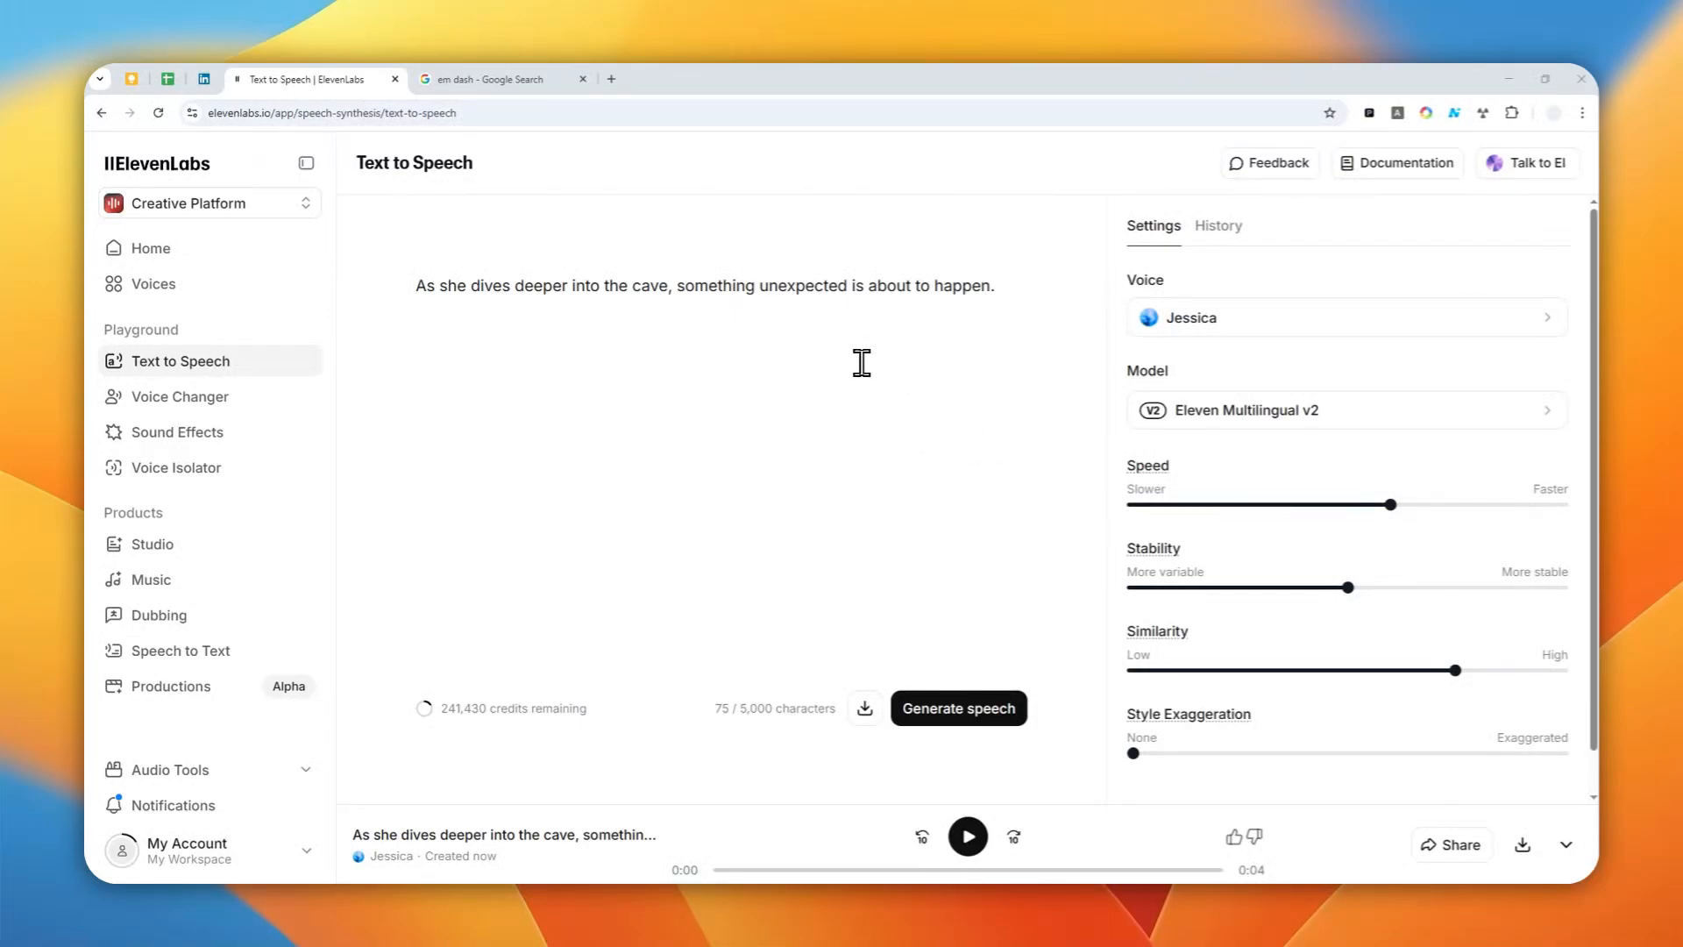
{"action": "mouse_move", "coordinate": [743, 412]}
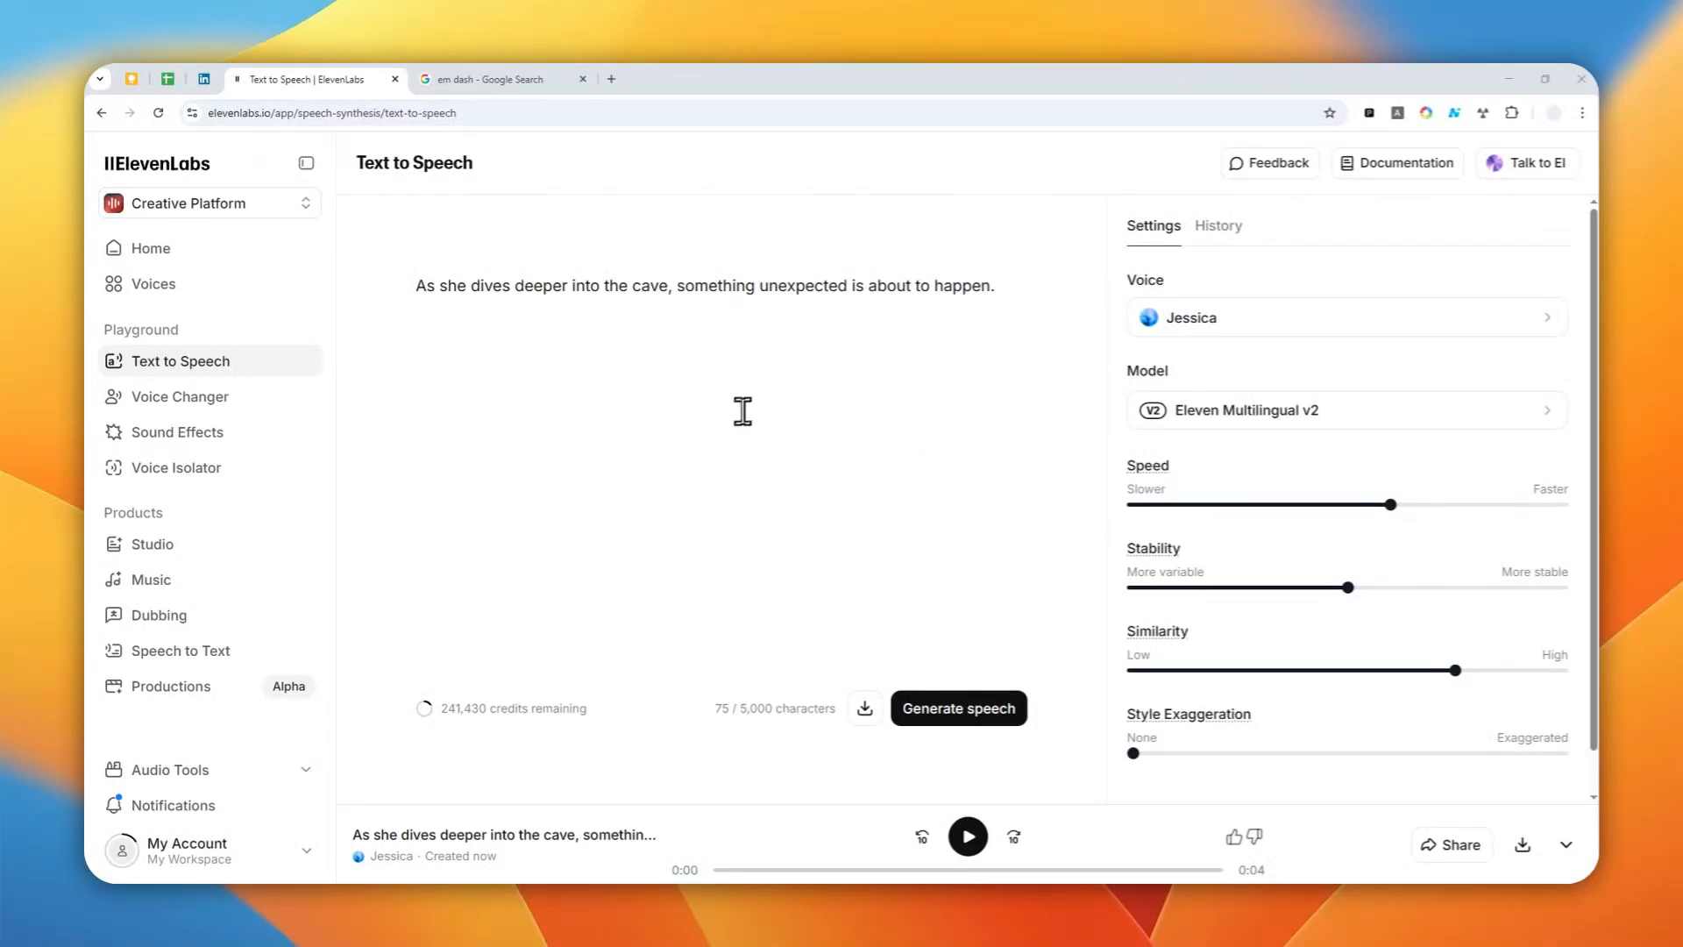
{"action": "mouse_move", "coordinate": [686, 315]}
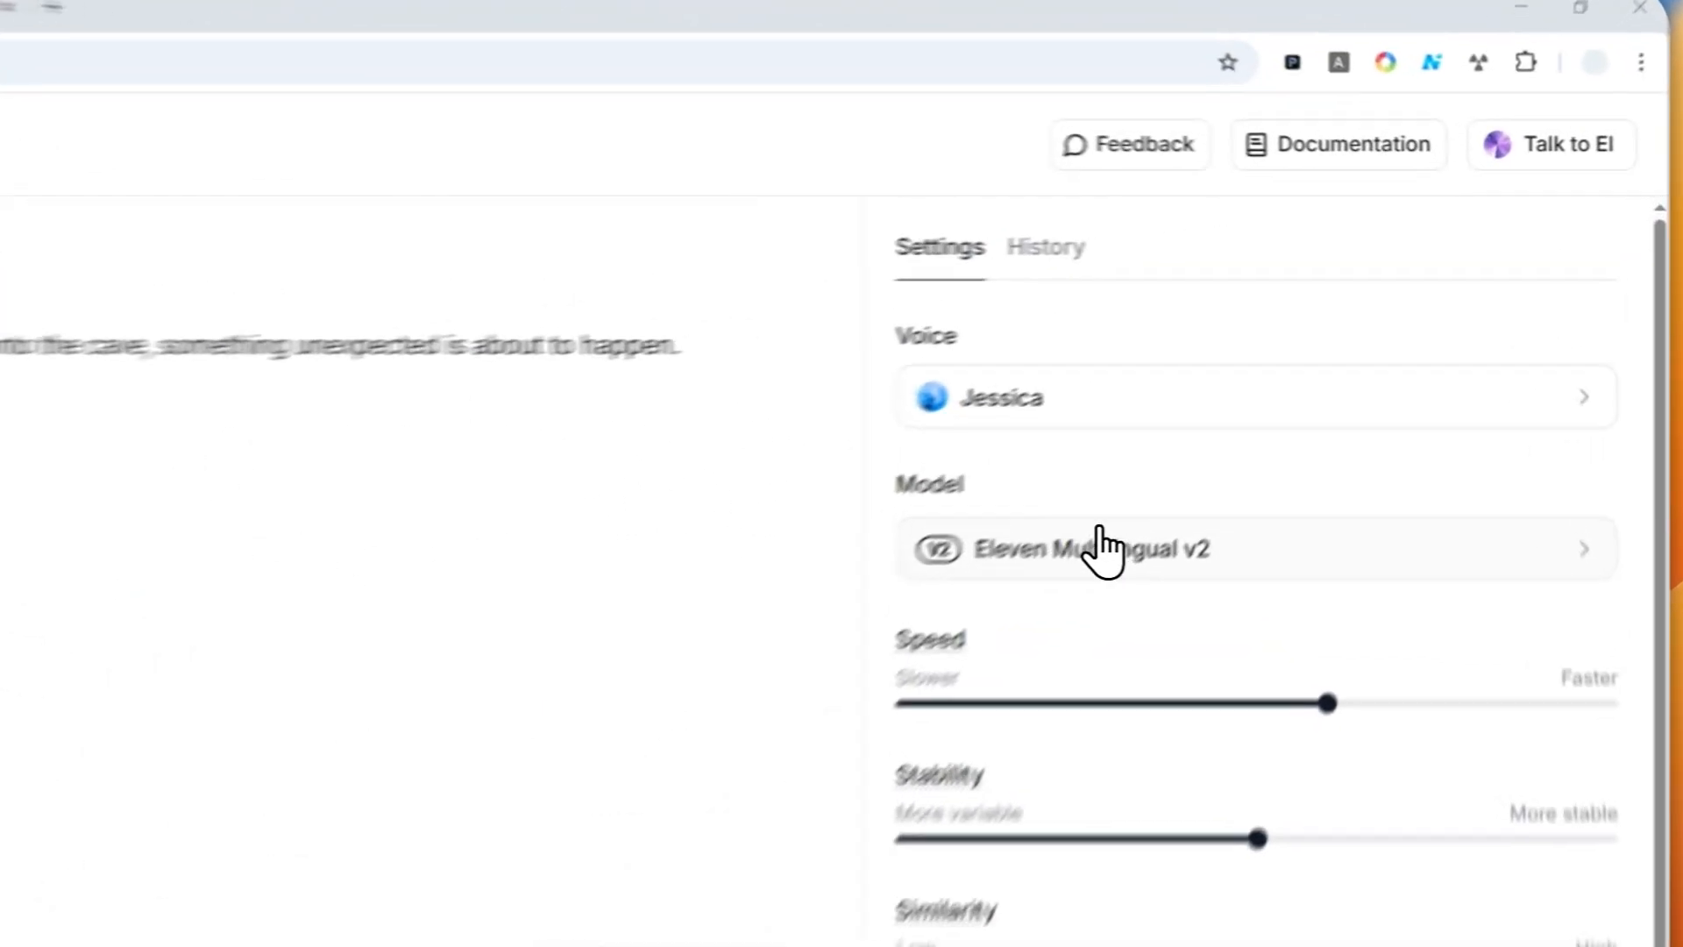
Step: Turn the comma after 'cave' into an ellipsis: 'cave... something unexpected.'
{"action": "left_click", "coordinate": [1094, 550]}
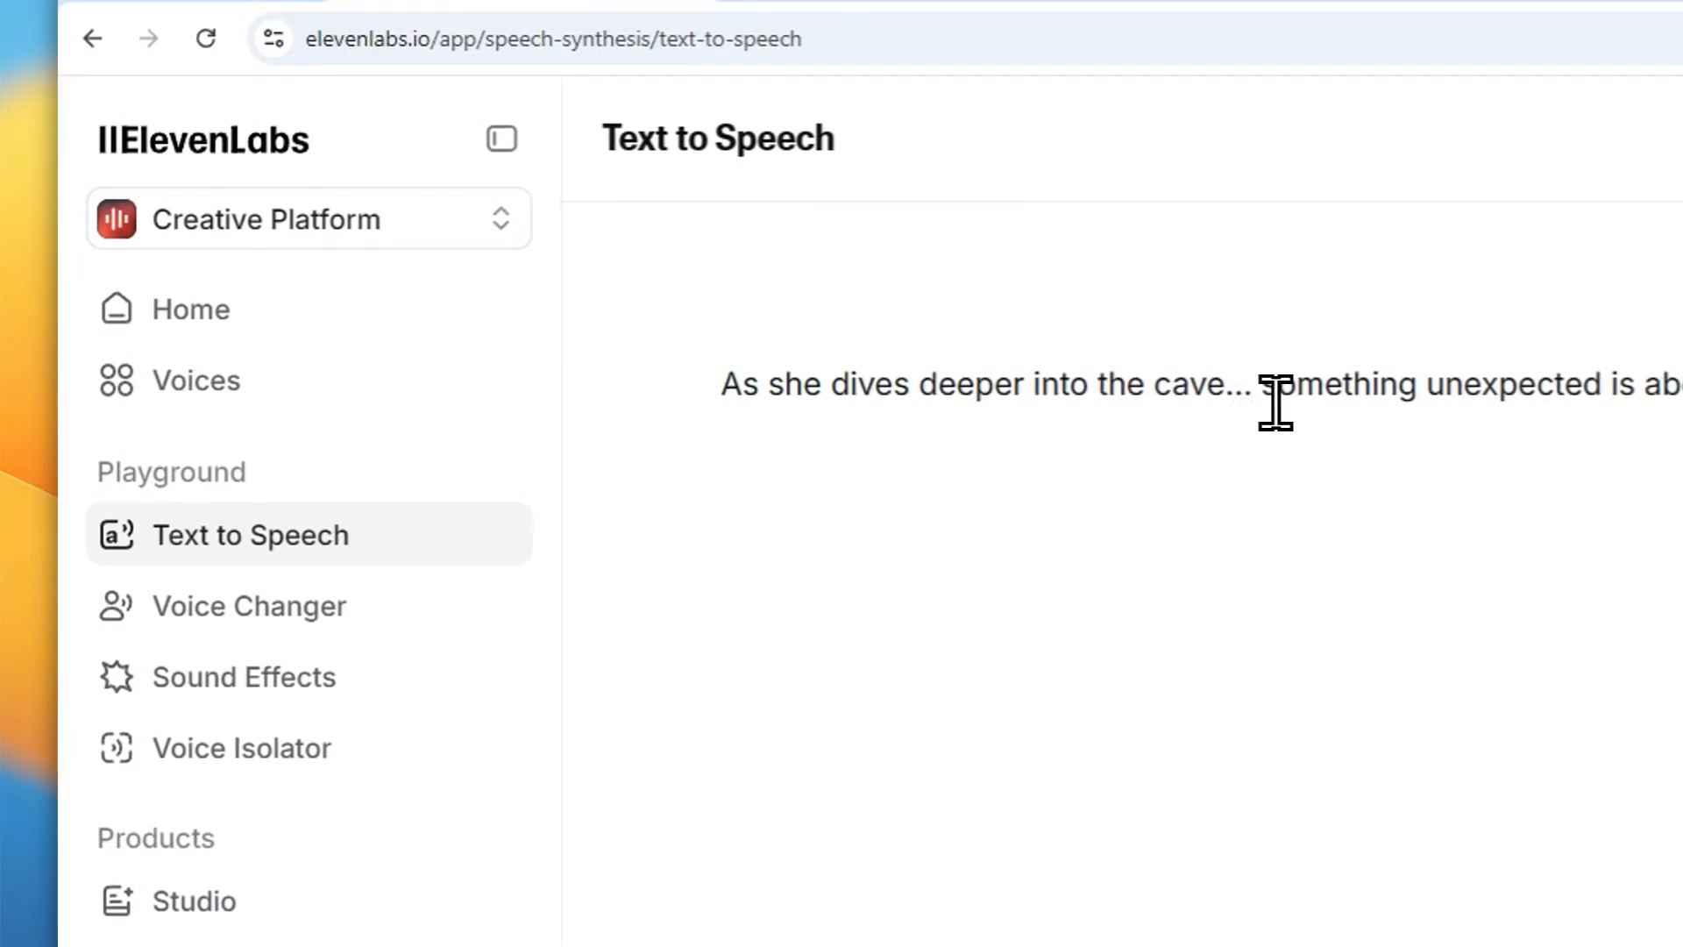
Step: Regenerate speech from the ellipsis sentence and play the new 4-second clip
{"action": "double_click", "coordinate": [1238, 382]}
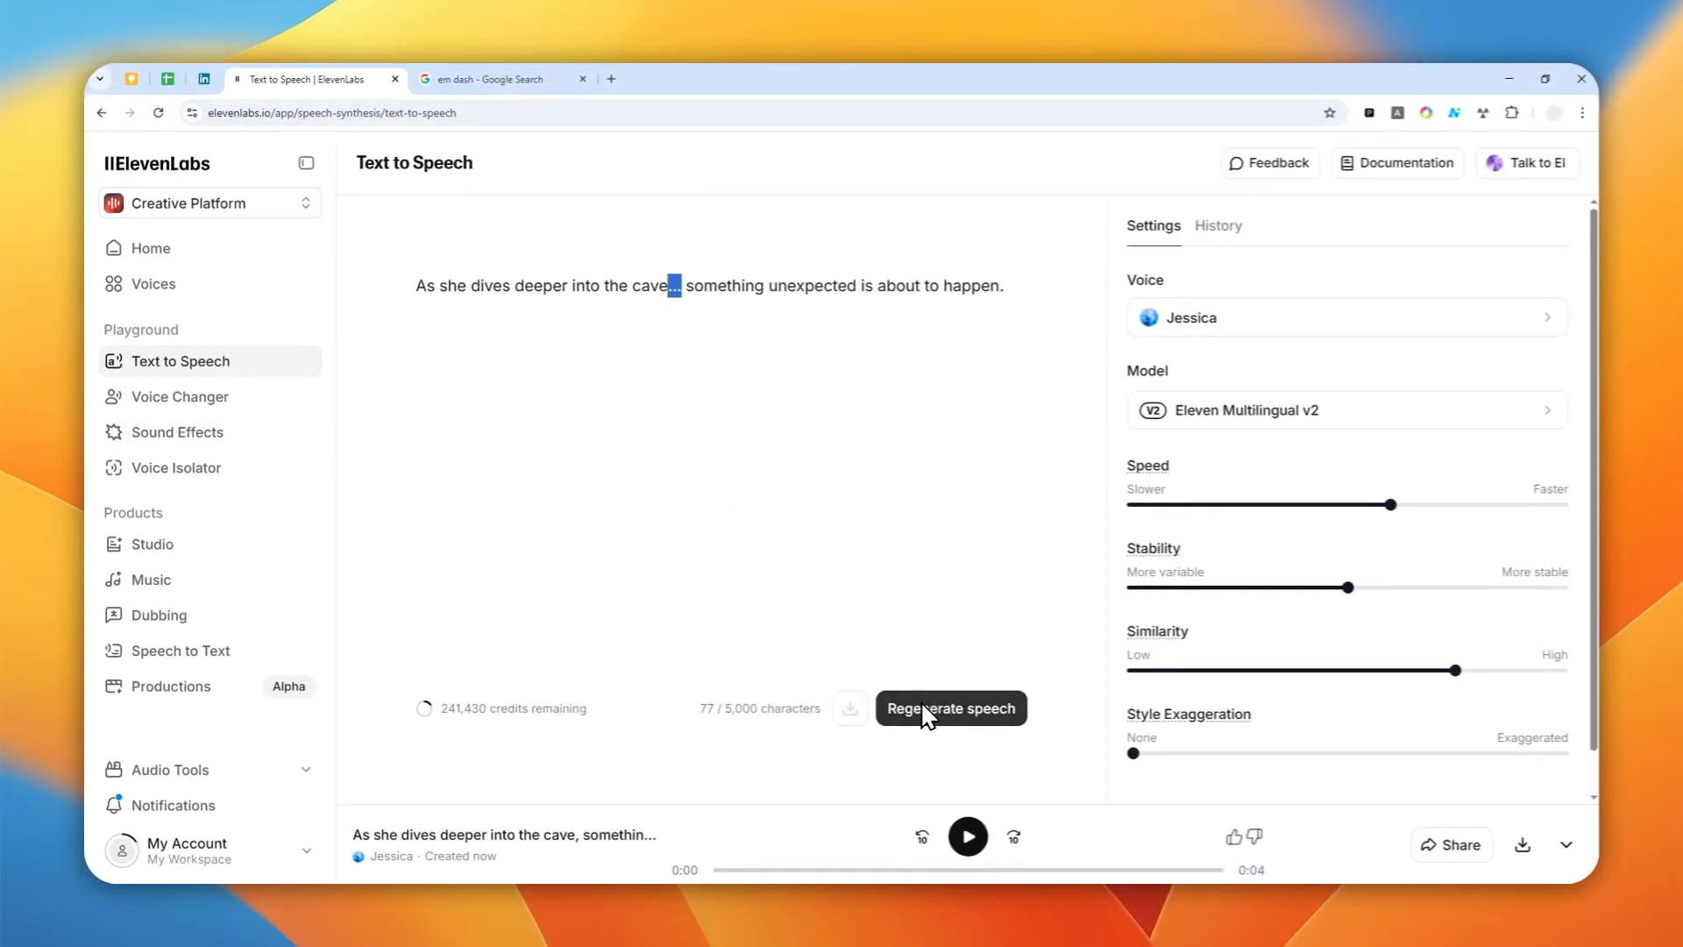
{"action": "mouse_move", "coordinate": [851, 358]}
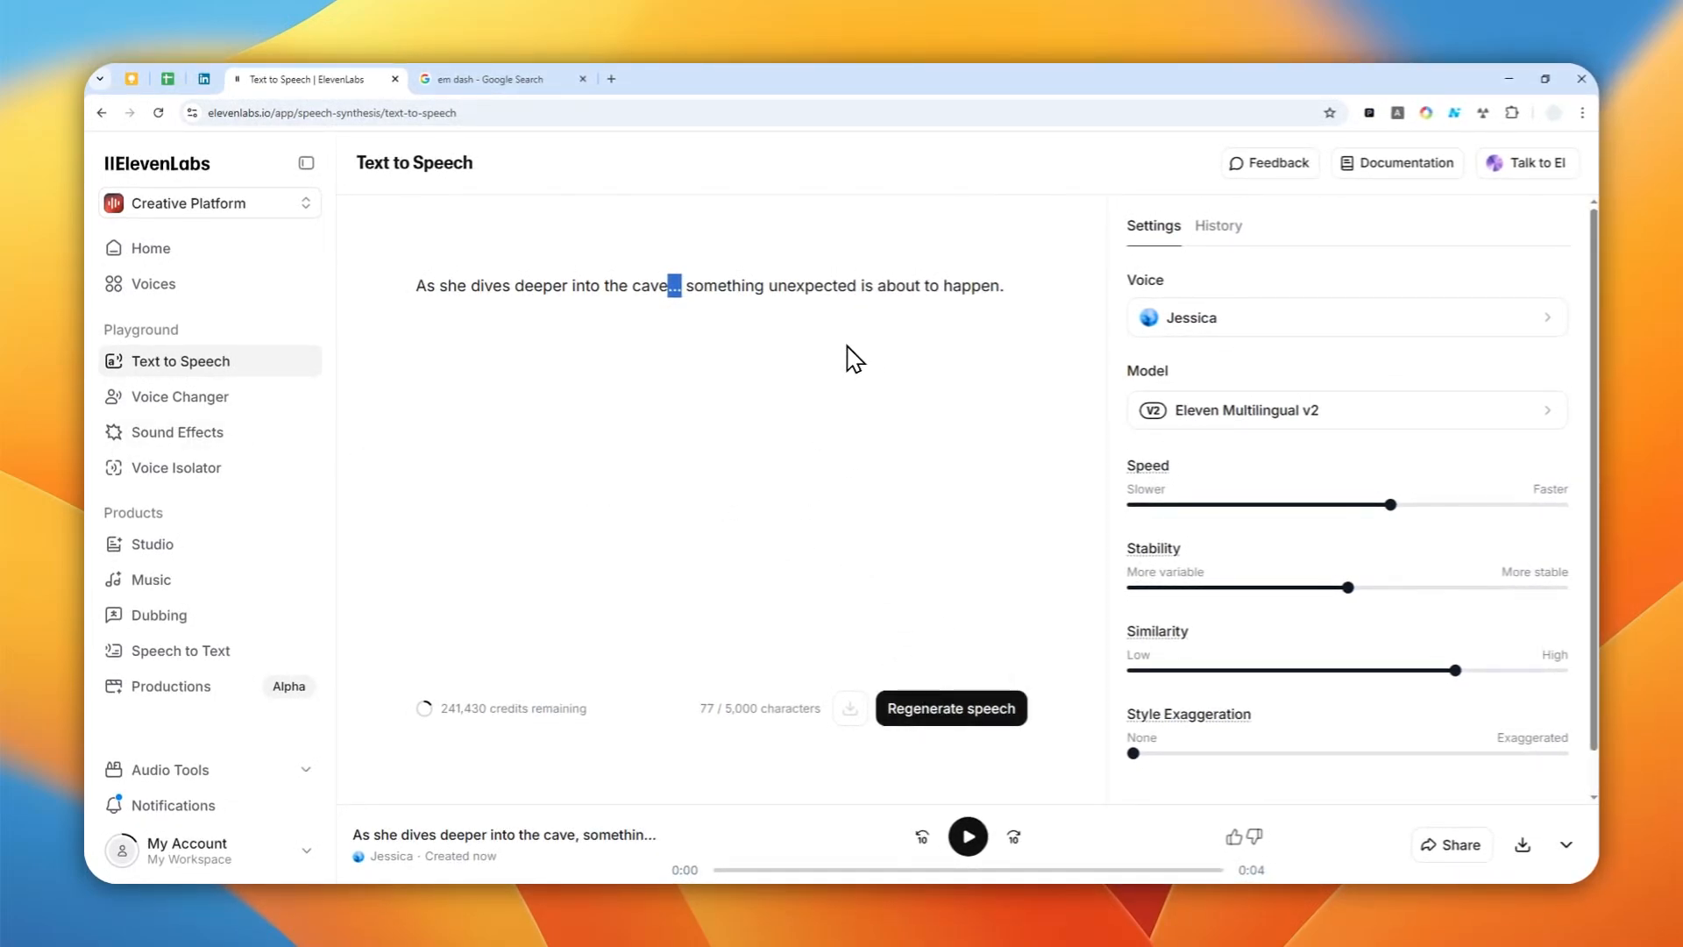
{"action": "mouse_move", "coordinate": [754, 441]}
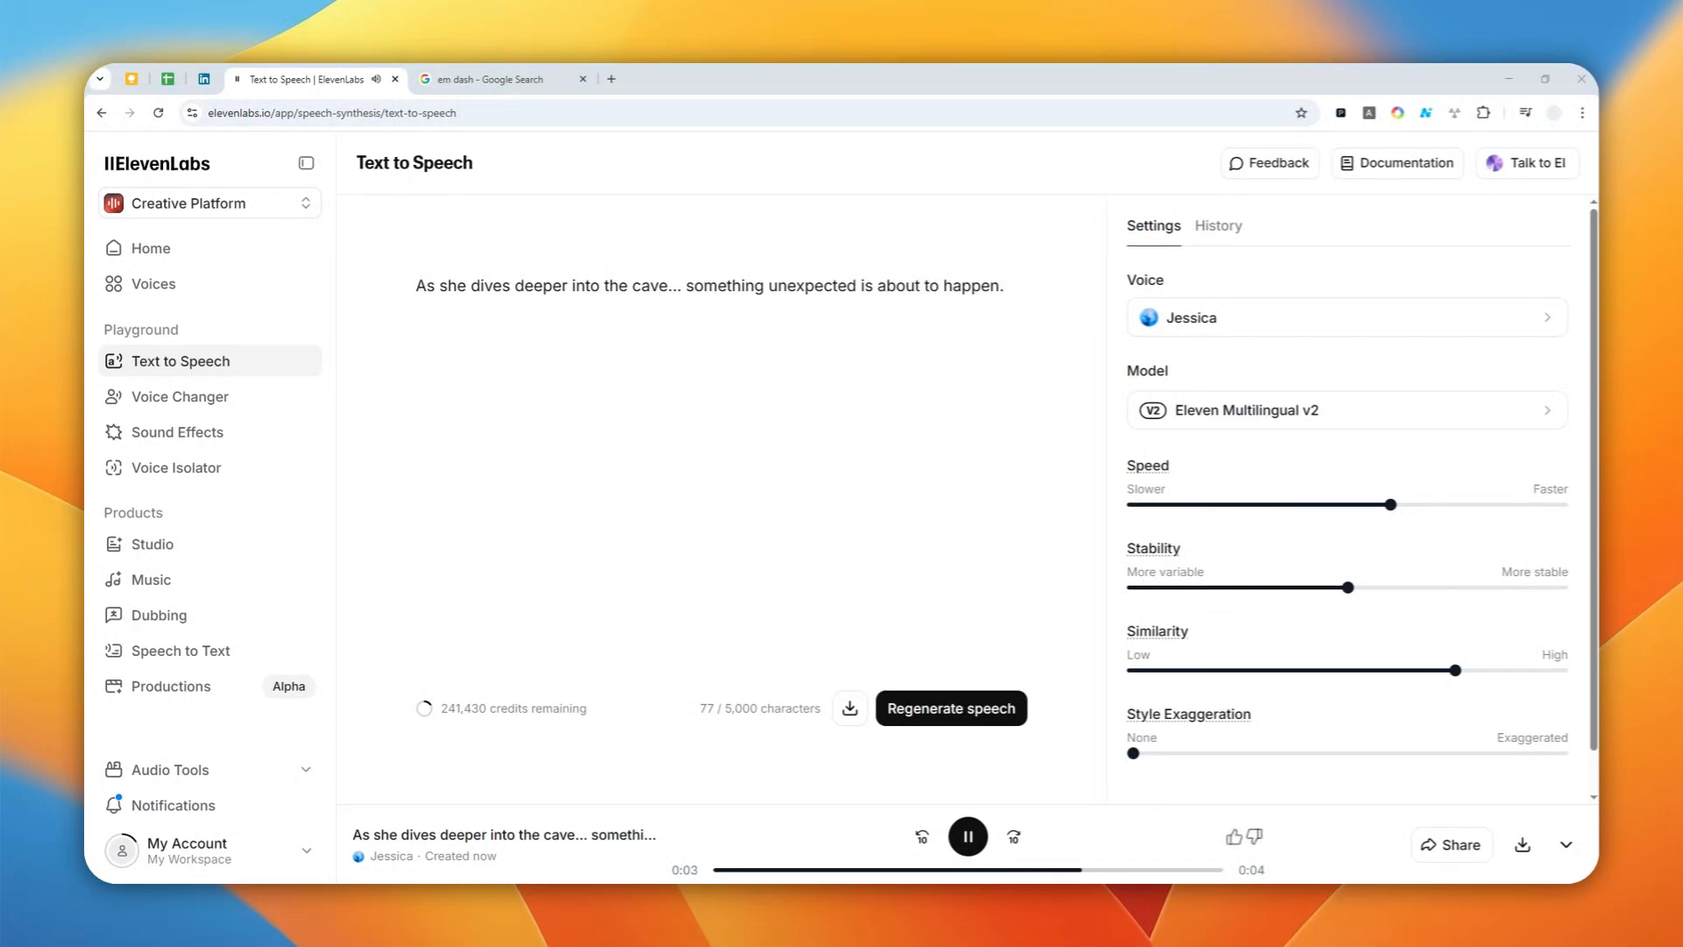
{"action": "left_click", "coordinate": [967, 836]}
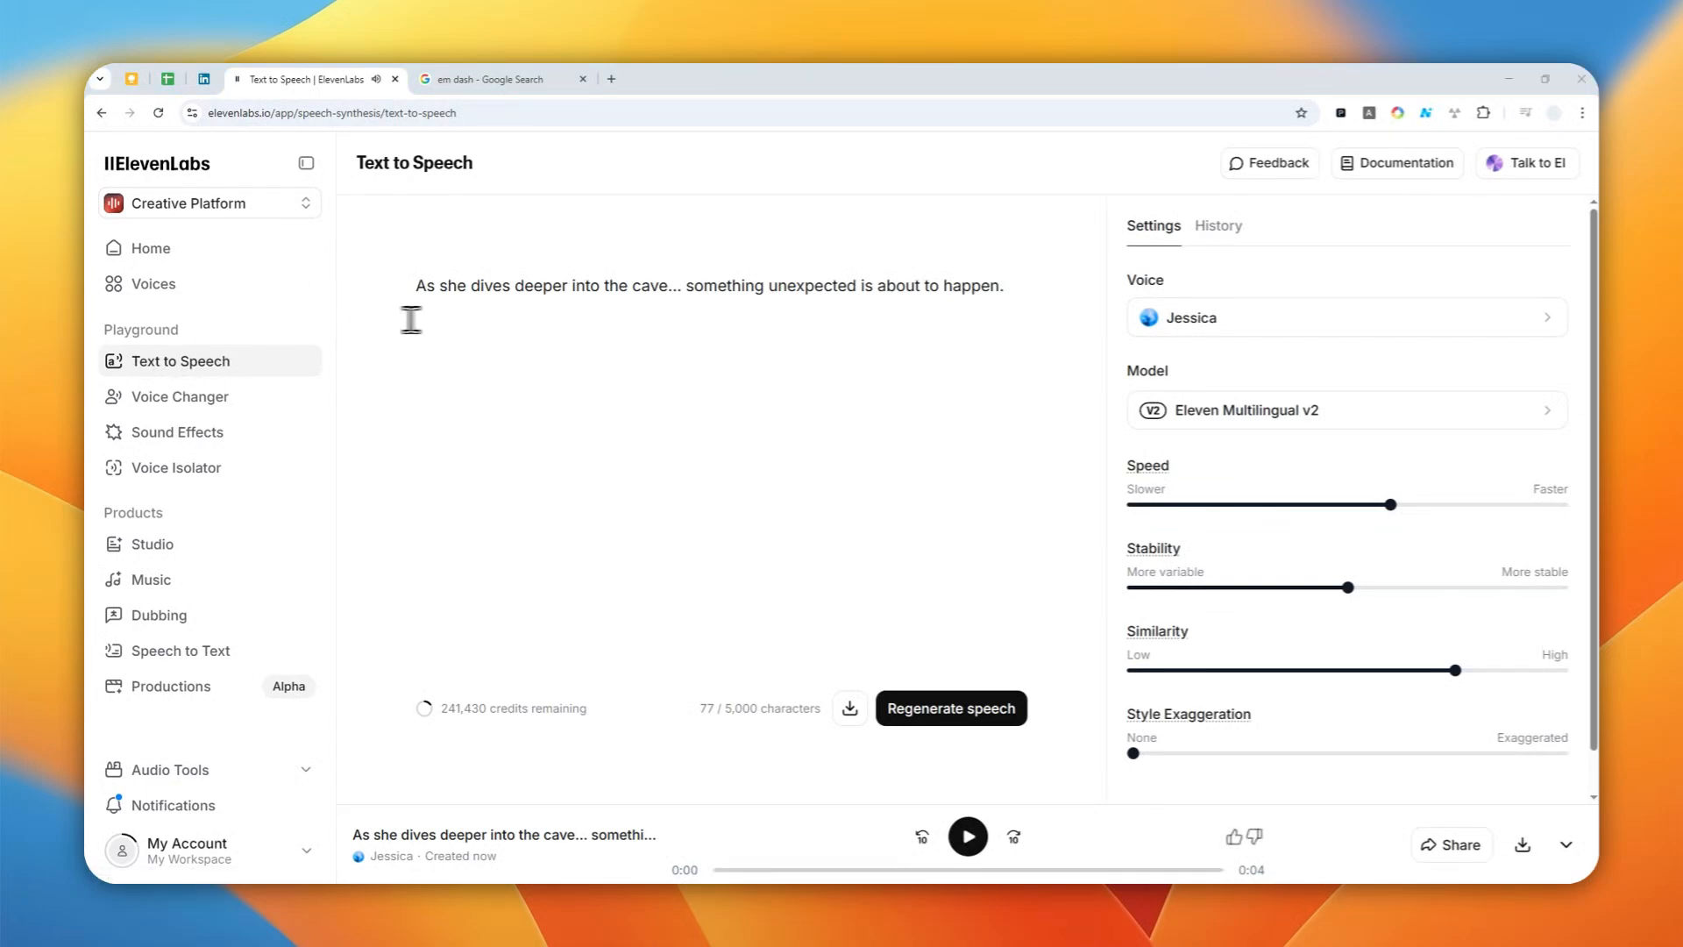
{"action": "mouse_move", "coordinate": [702, 297]}
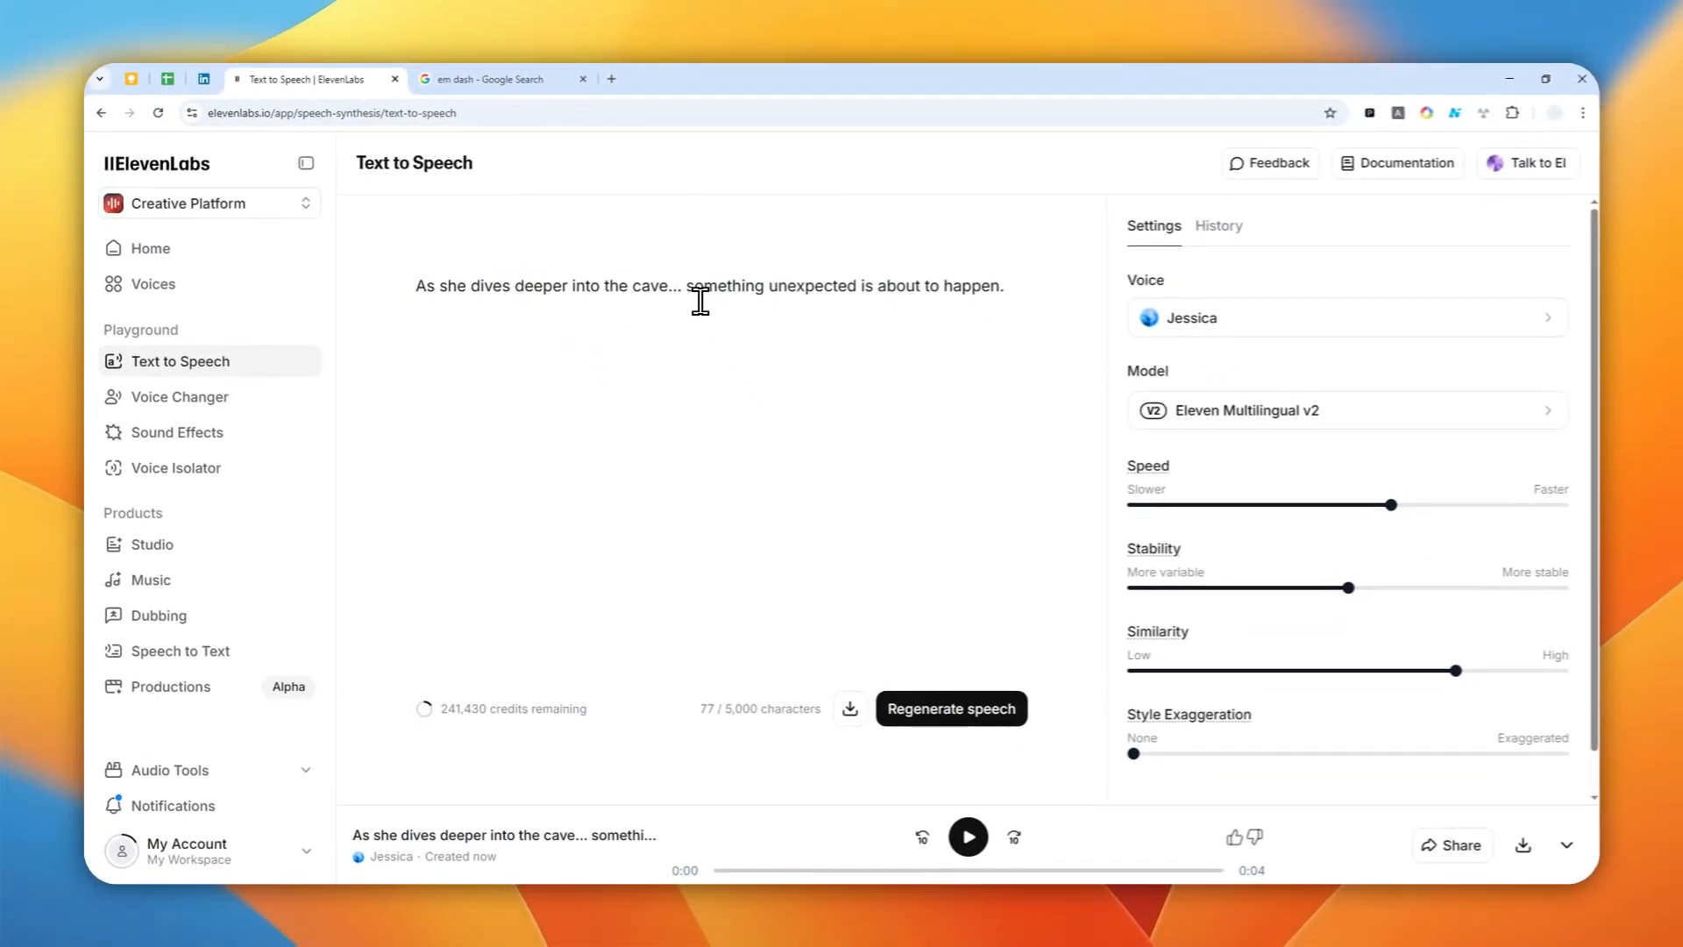
Step: Lengthen the ellipsis after 'cave' with extra dots, generate speech, and play the 5-second clip
{"action": "double_click", "coordinate": [674, 286]}
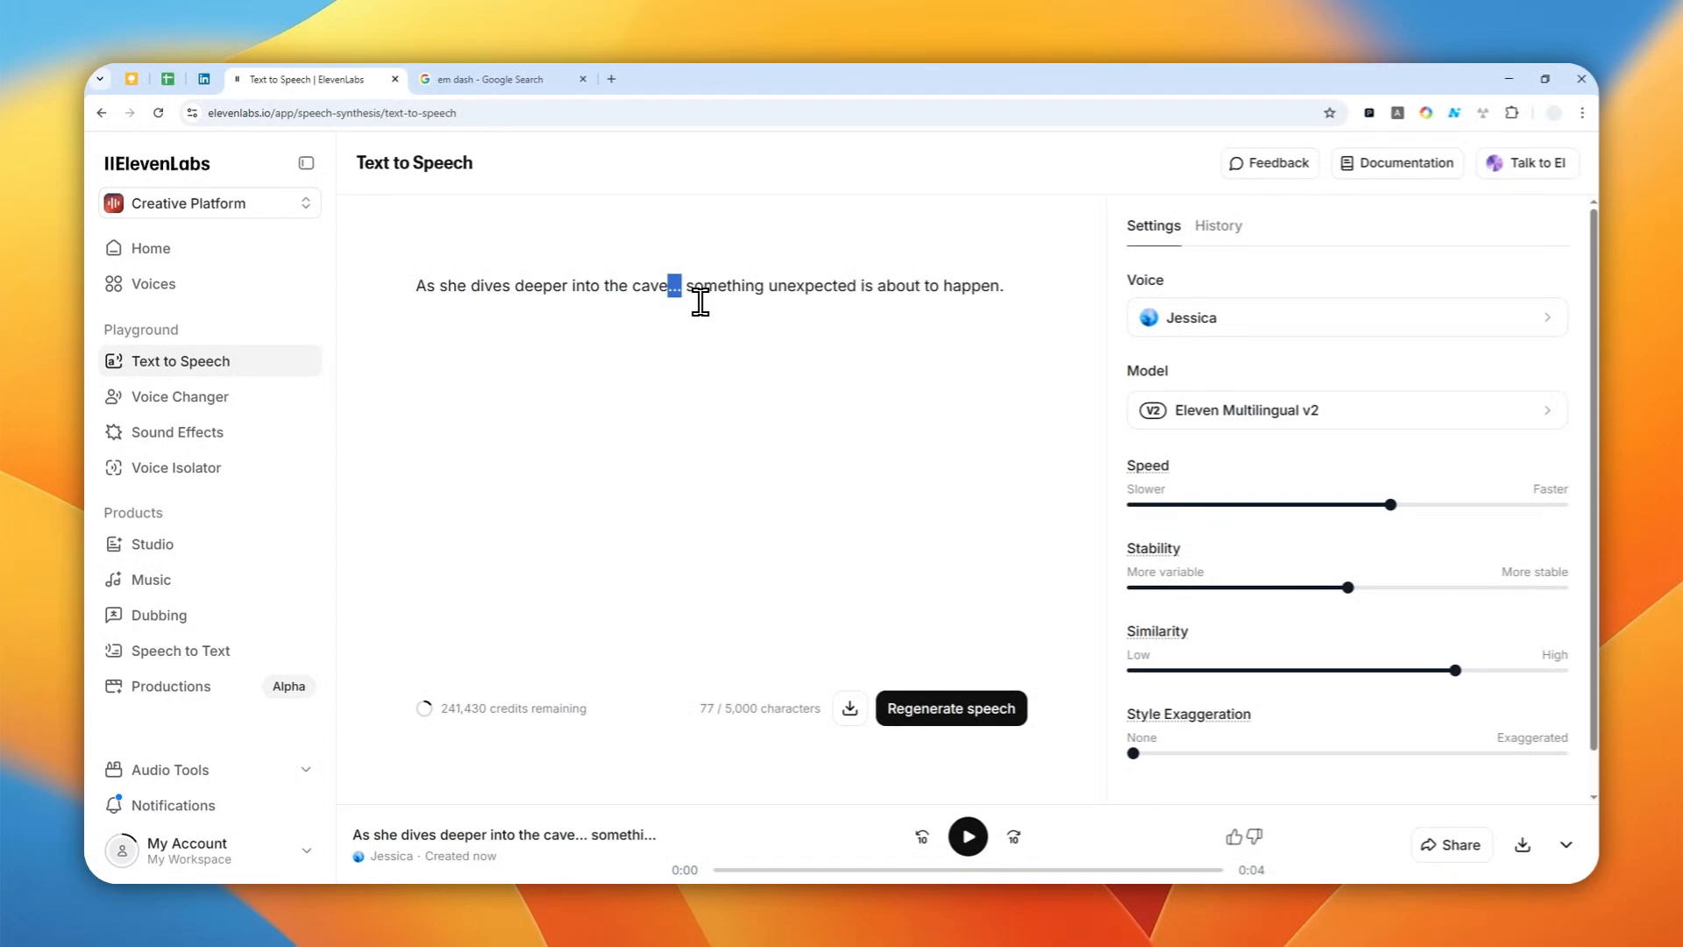
{"action": "type", "text": "......."}
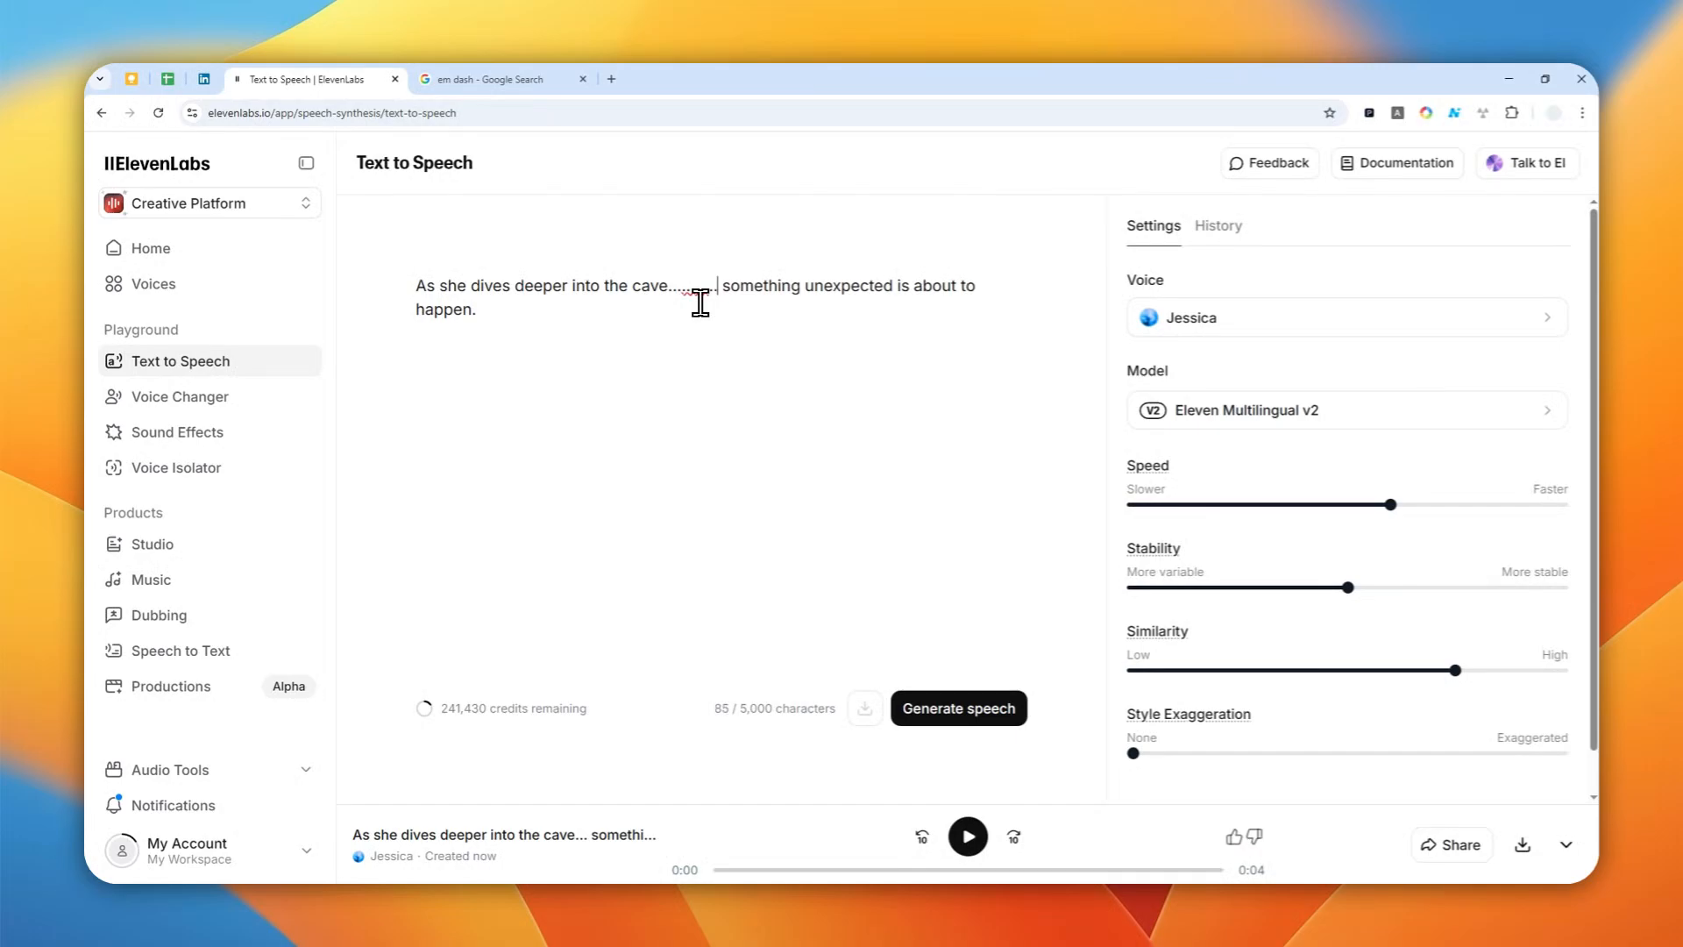
{"action": "type", "text": "."}
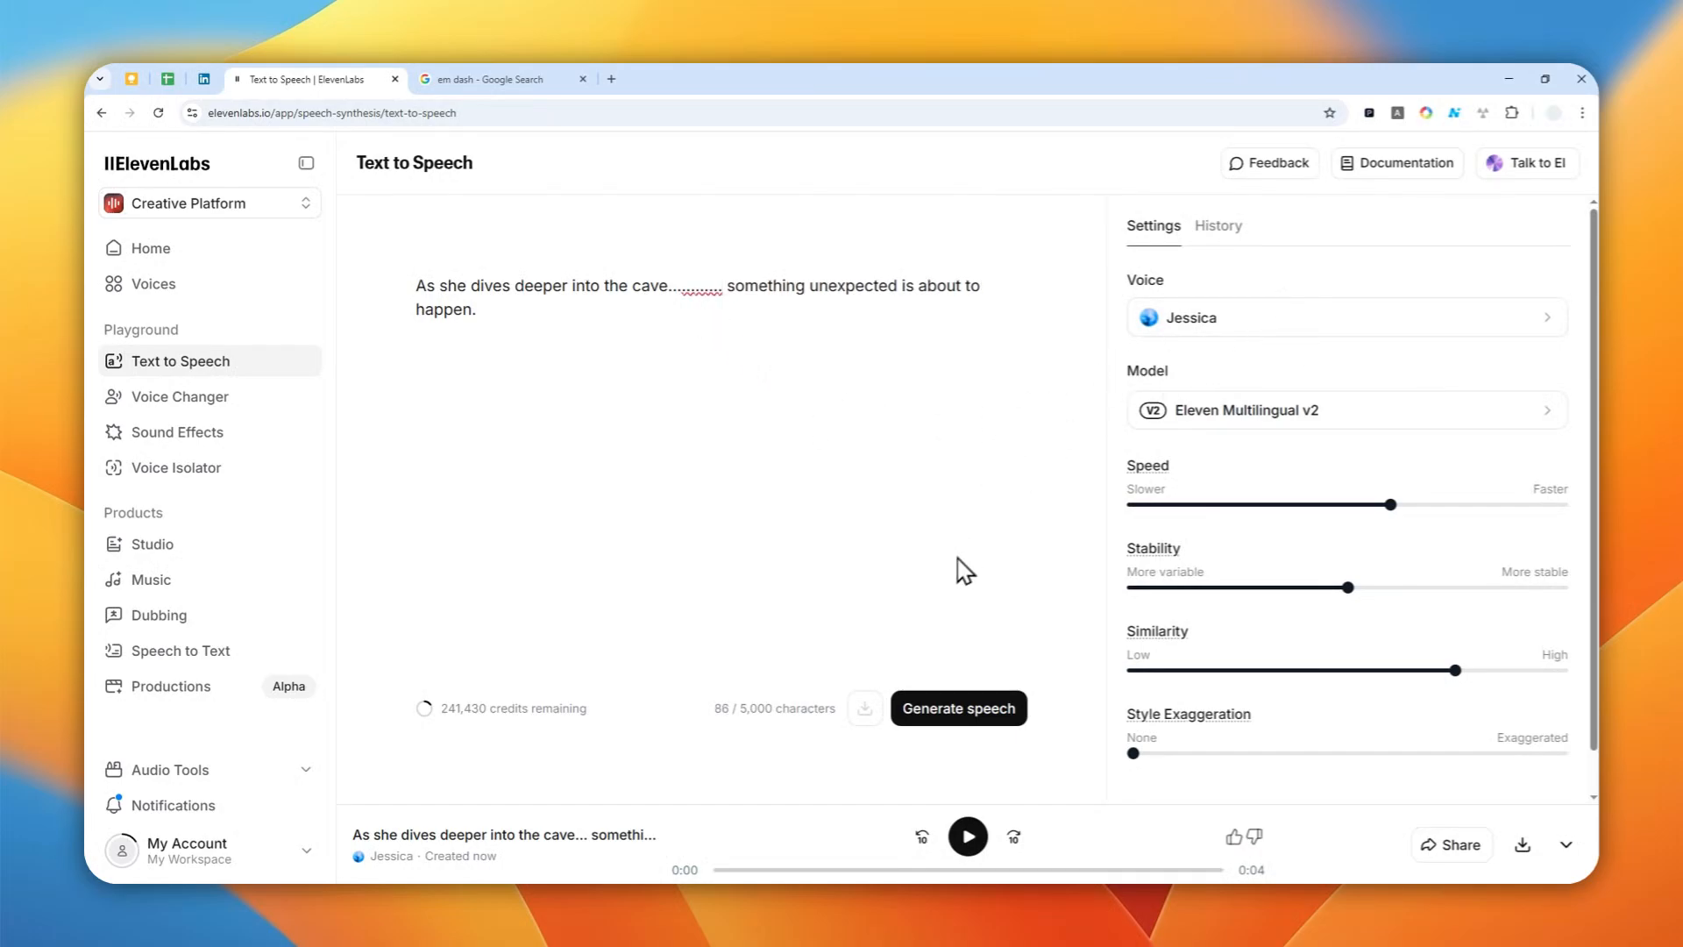
{"action": "left_click", "coordinate": [958, 708]}
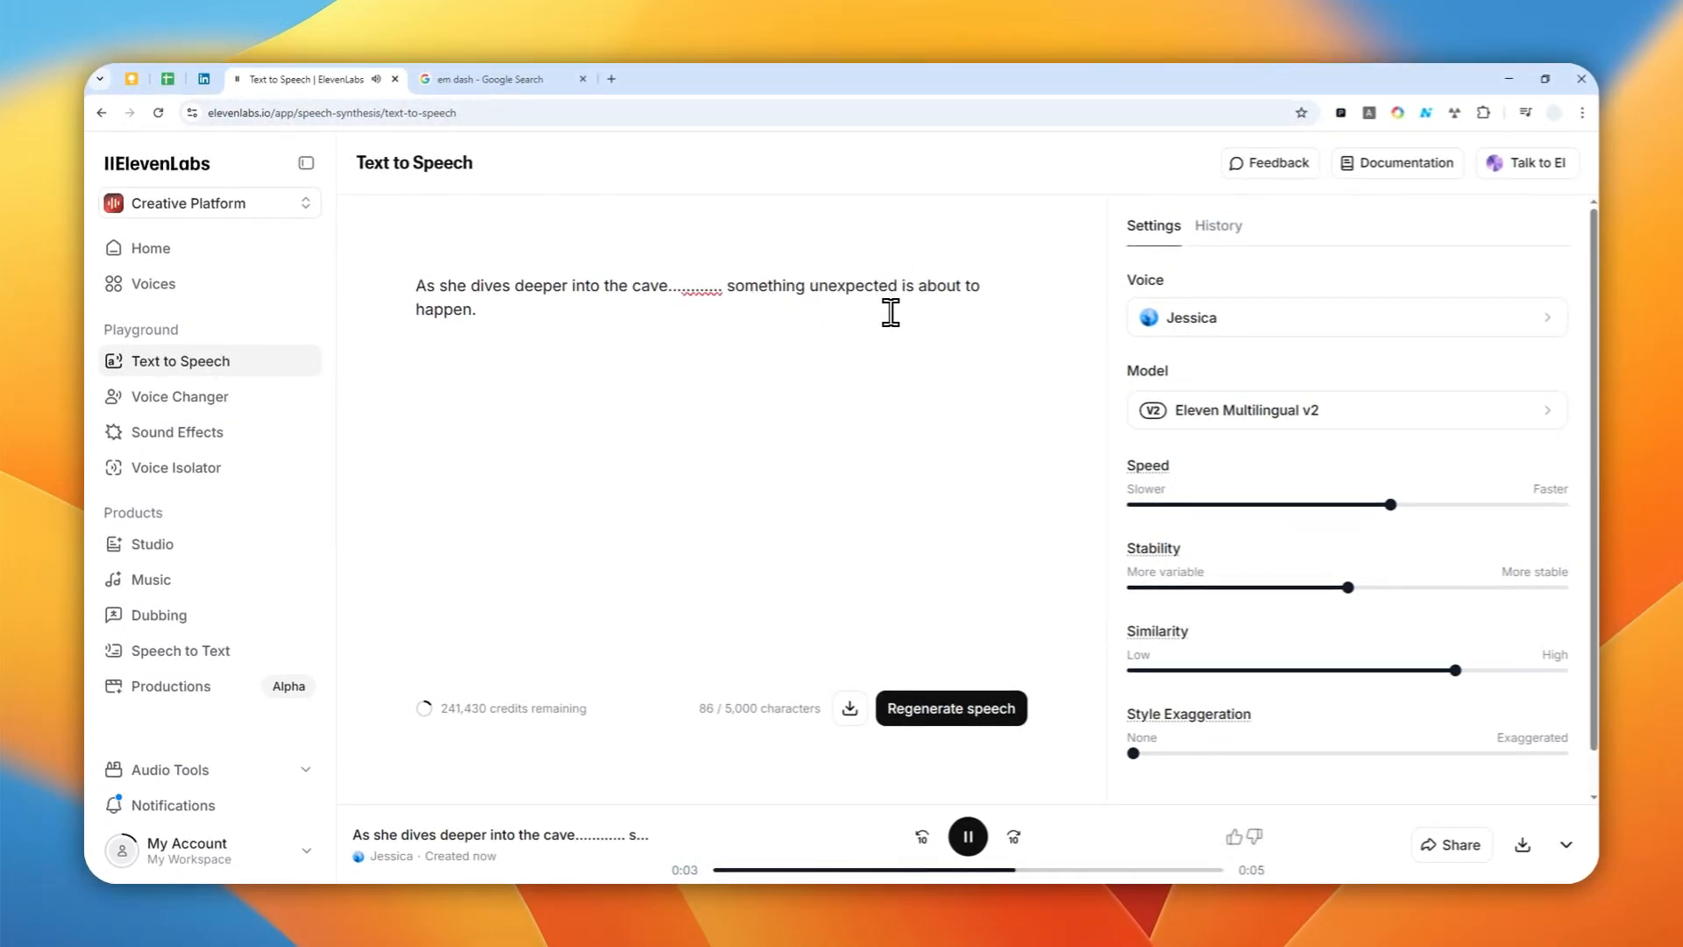
{"action": "mouse_move", "coordinate": [937, 314]}
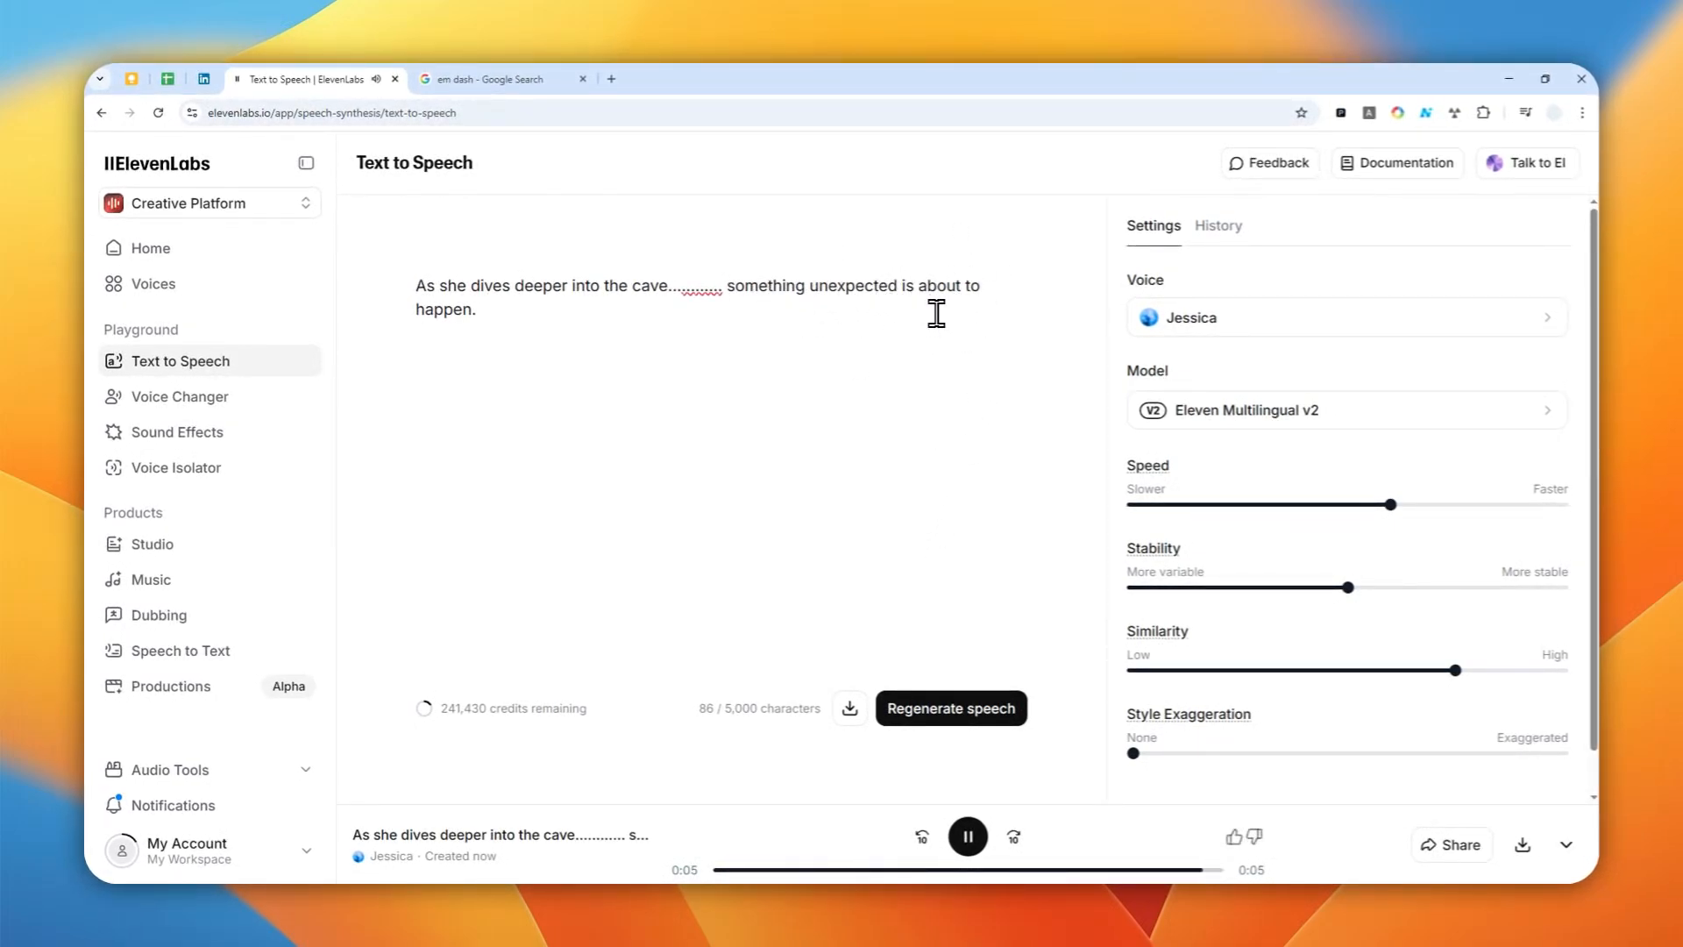
{"action": "left_click", "coordinate": [967, 837]}
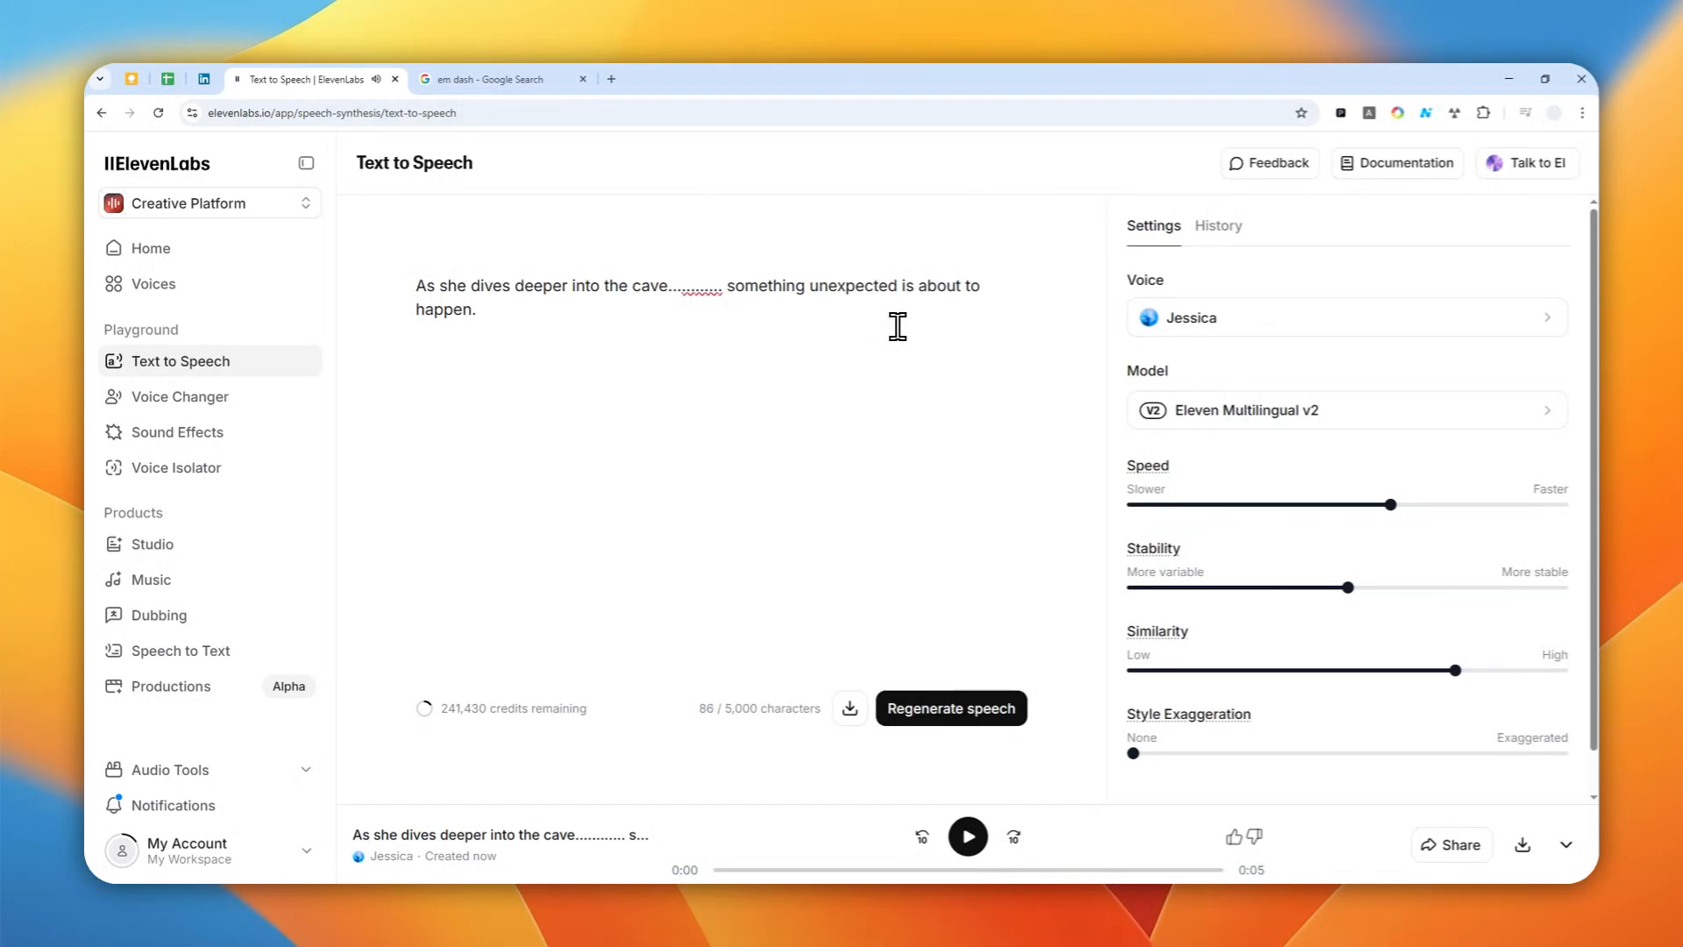
{"action": "mouse_move", "coordinate": [711, 341]}
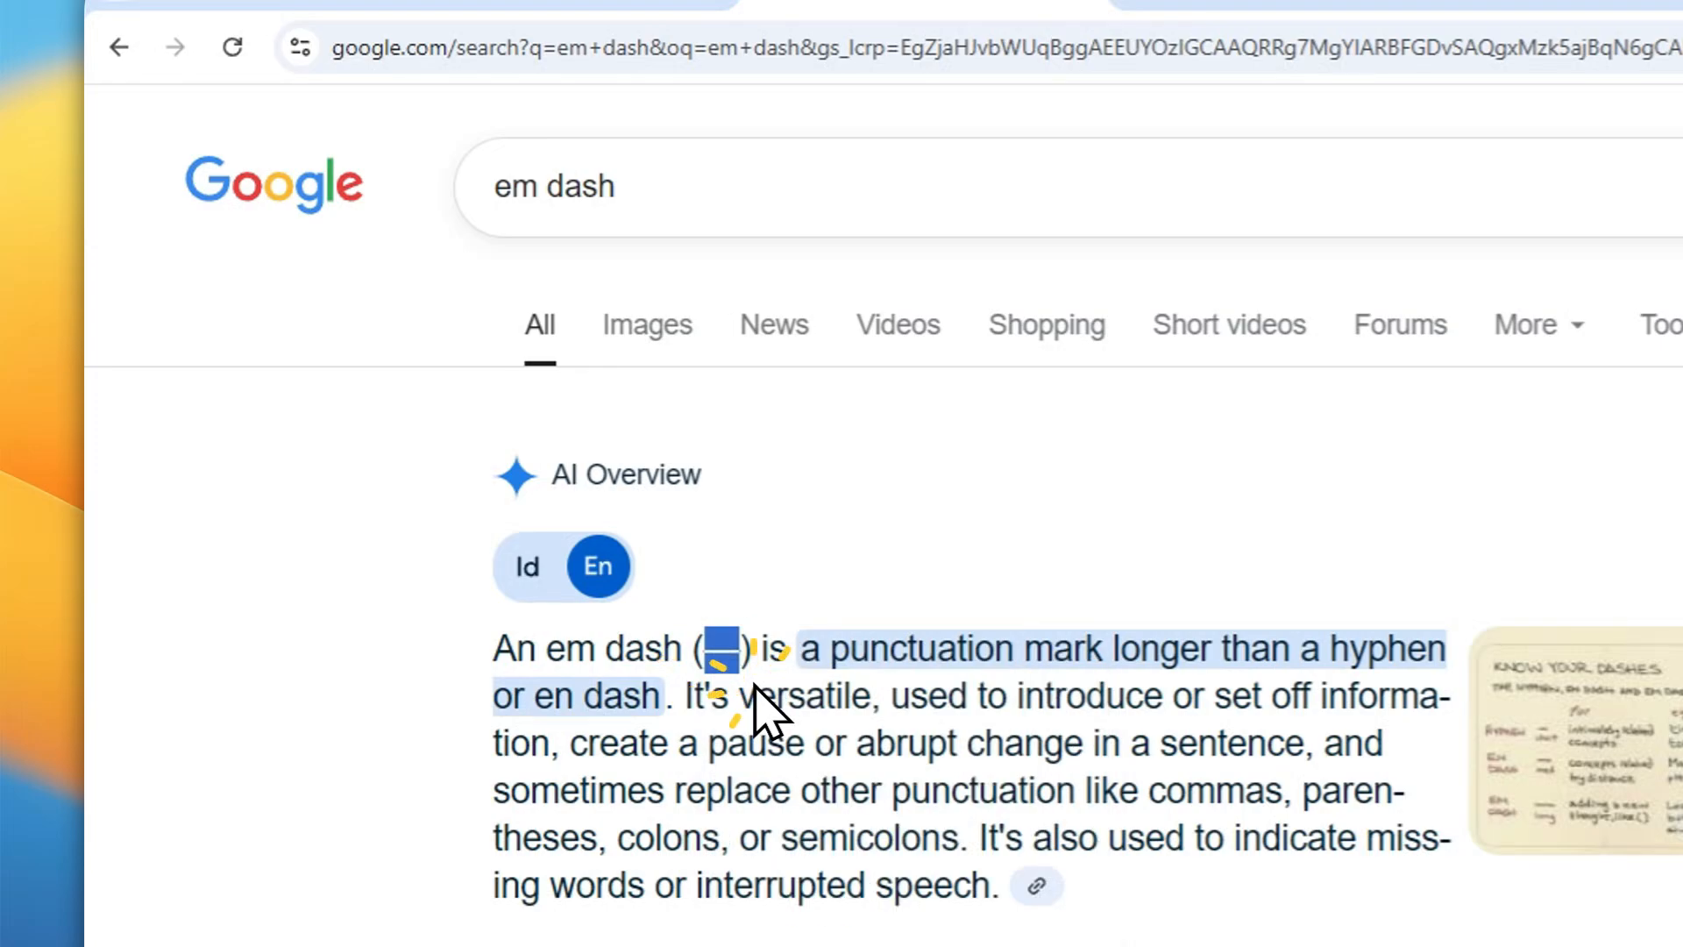
Step: Replace the dot run after 'cave' with em dashes copied from Google's 'em dash' results
{"action": "left_click", "coordinate": [521, 95]}
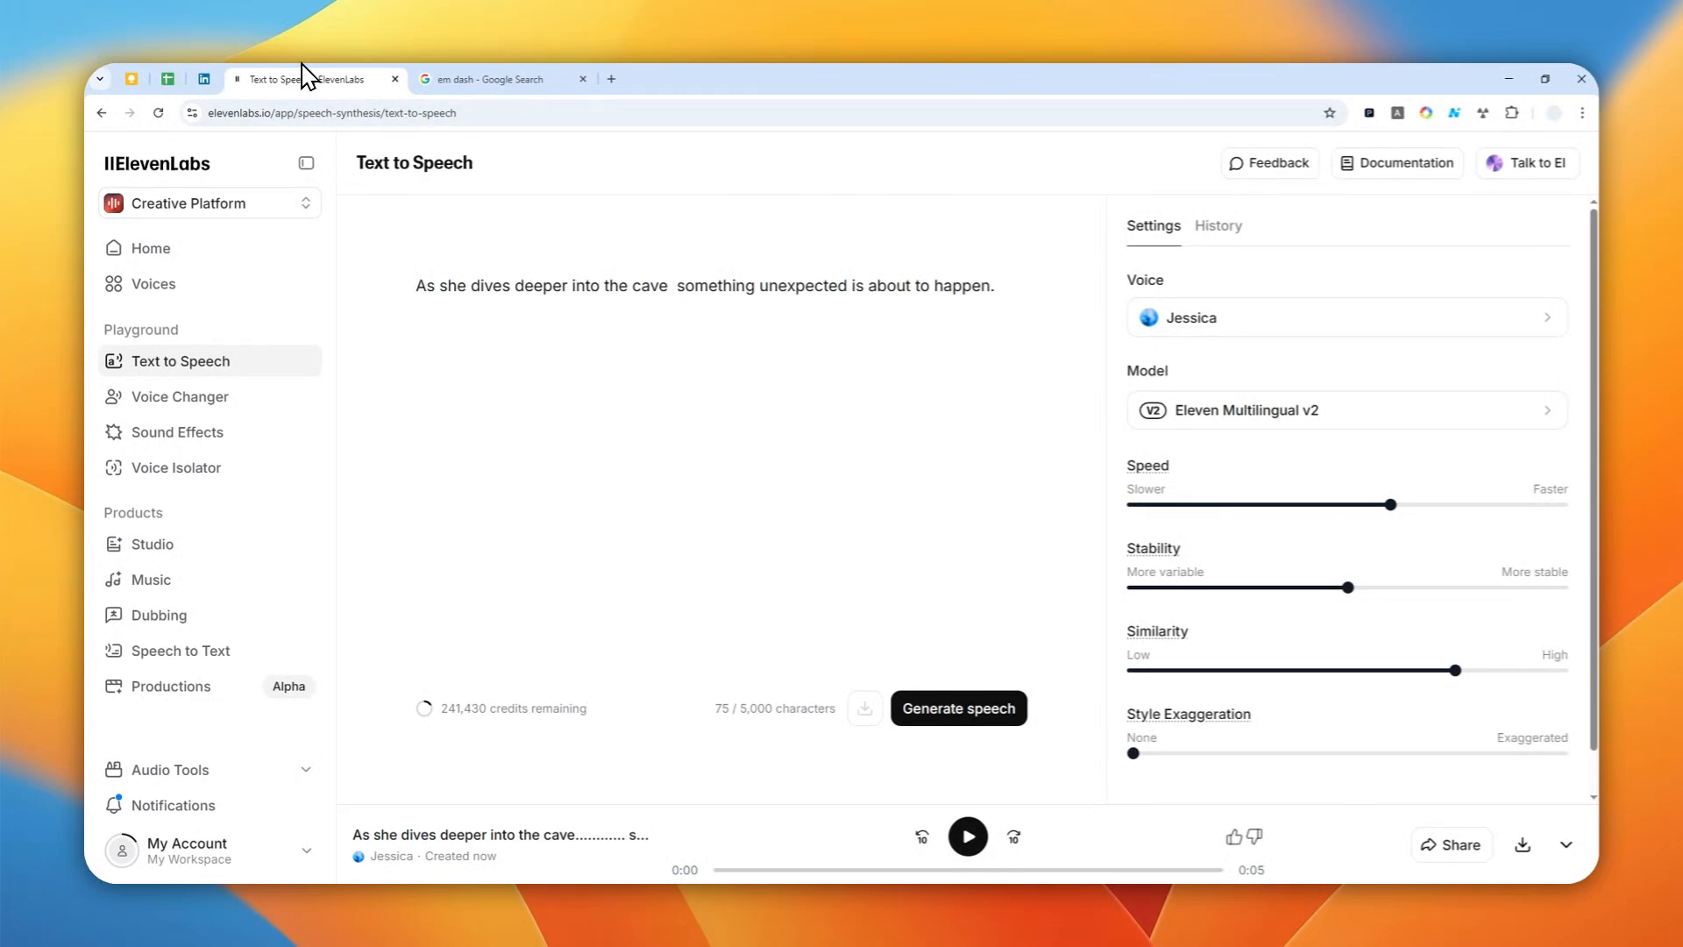
{"action": "left_click", "coordinate": [670, 286]}
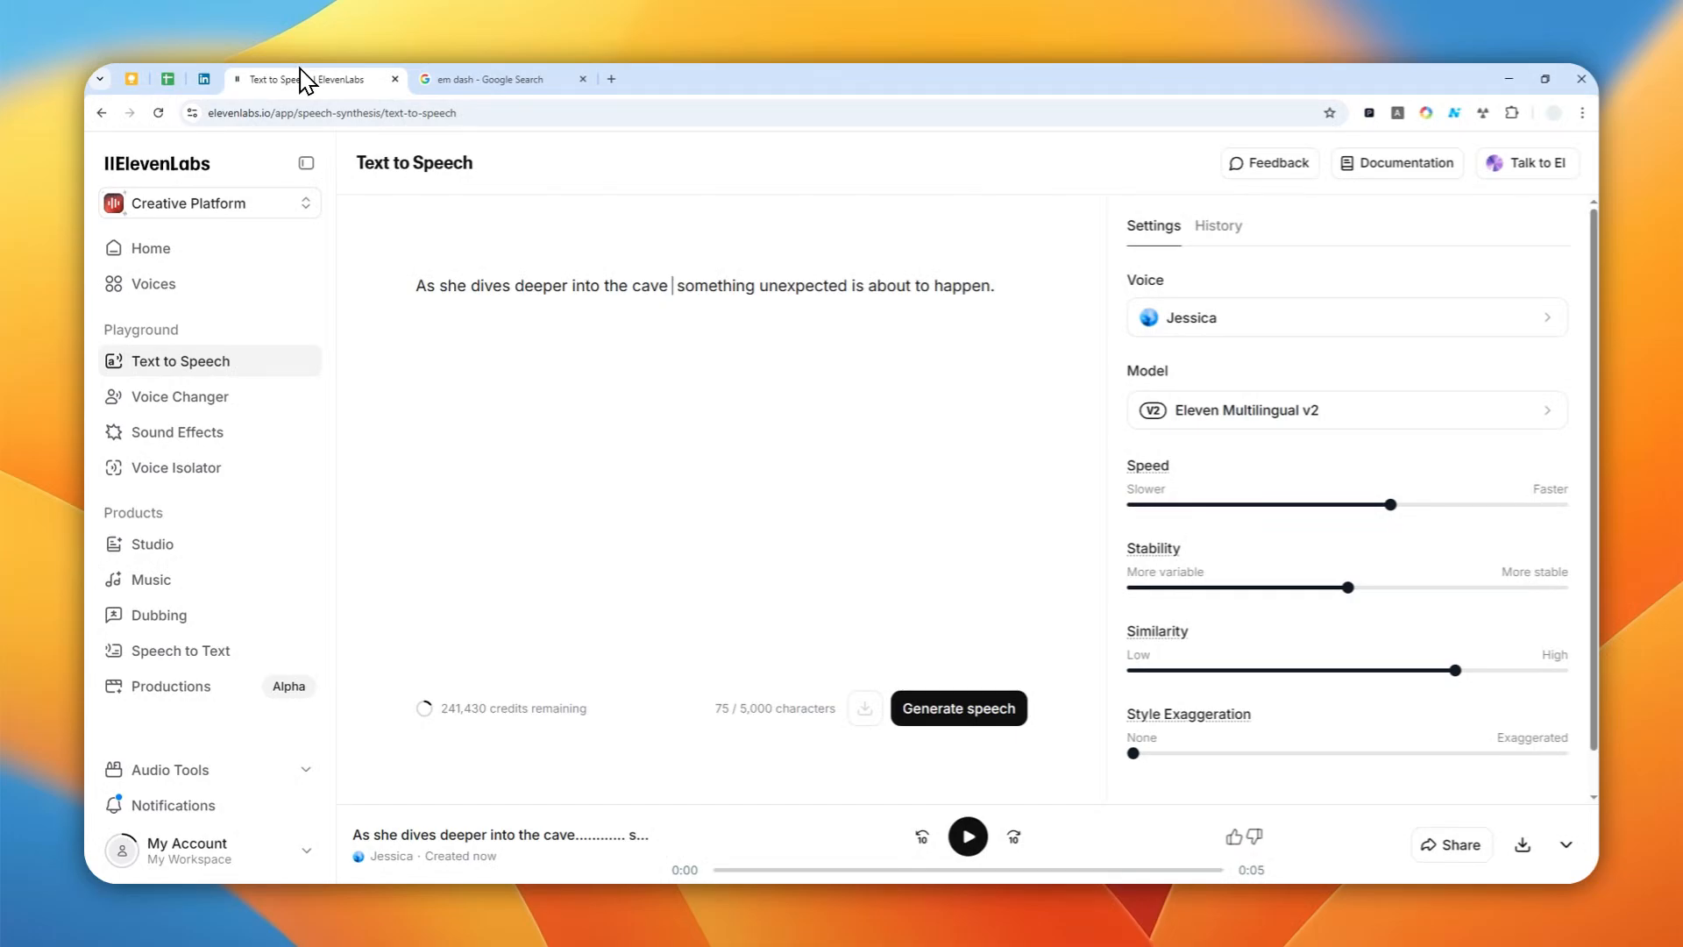
{"action": "left_click", "coordinate": [487, 79]}
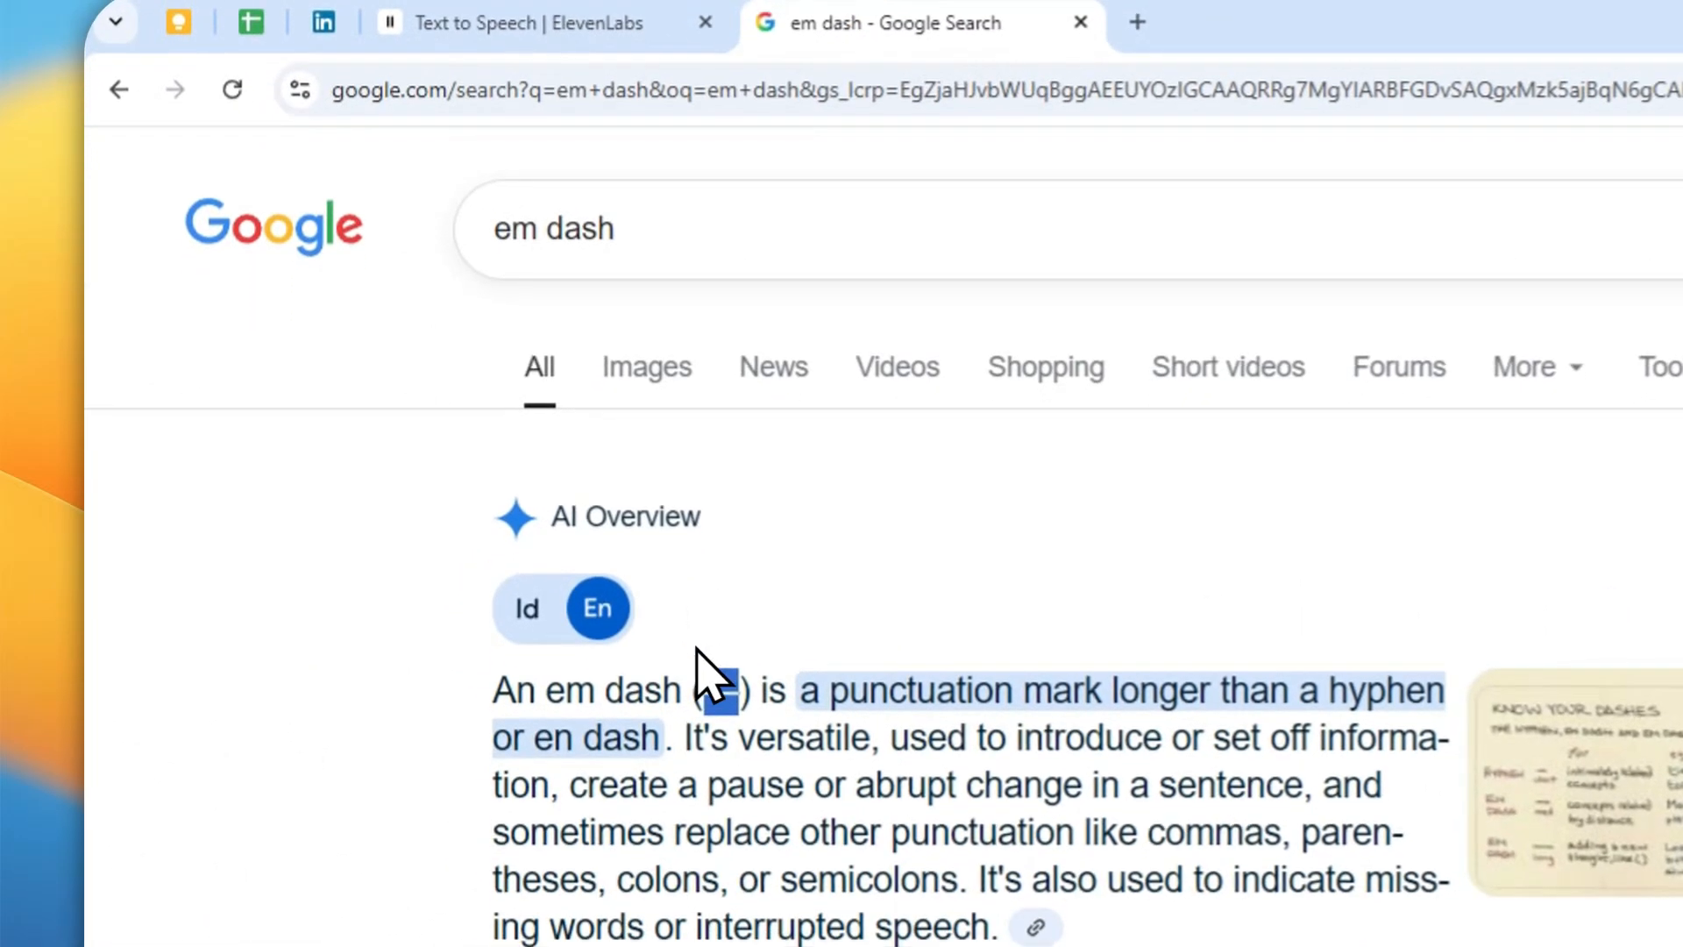
{"action": "left_click", "coordinate": [521, 23]}
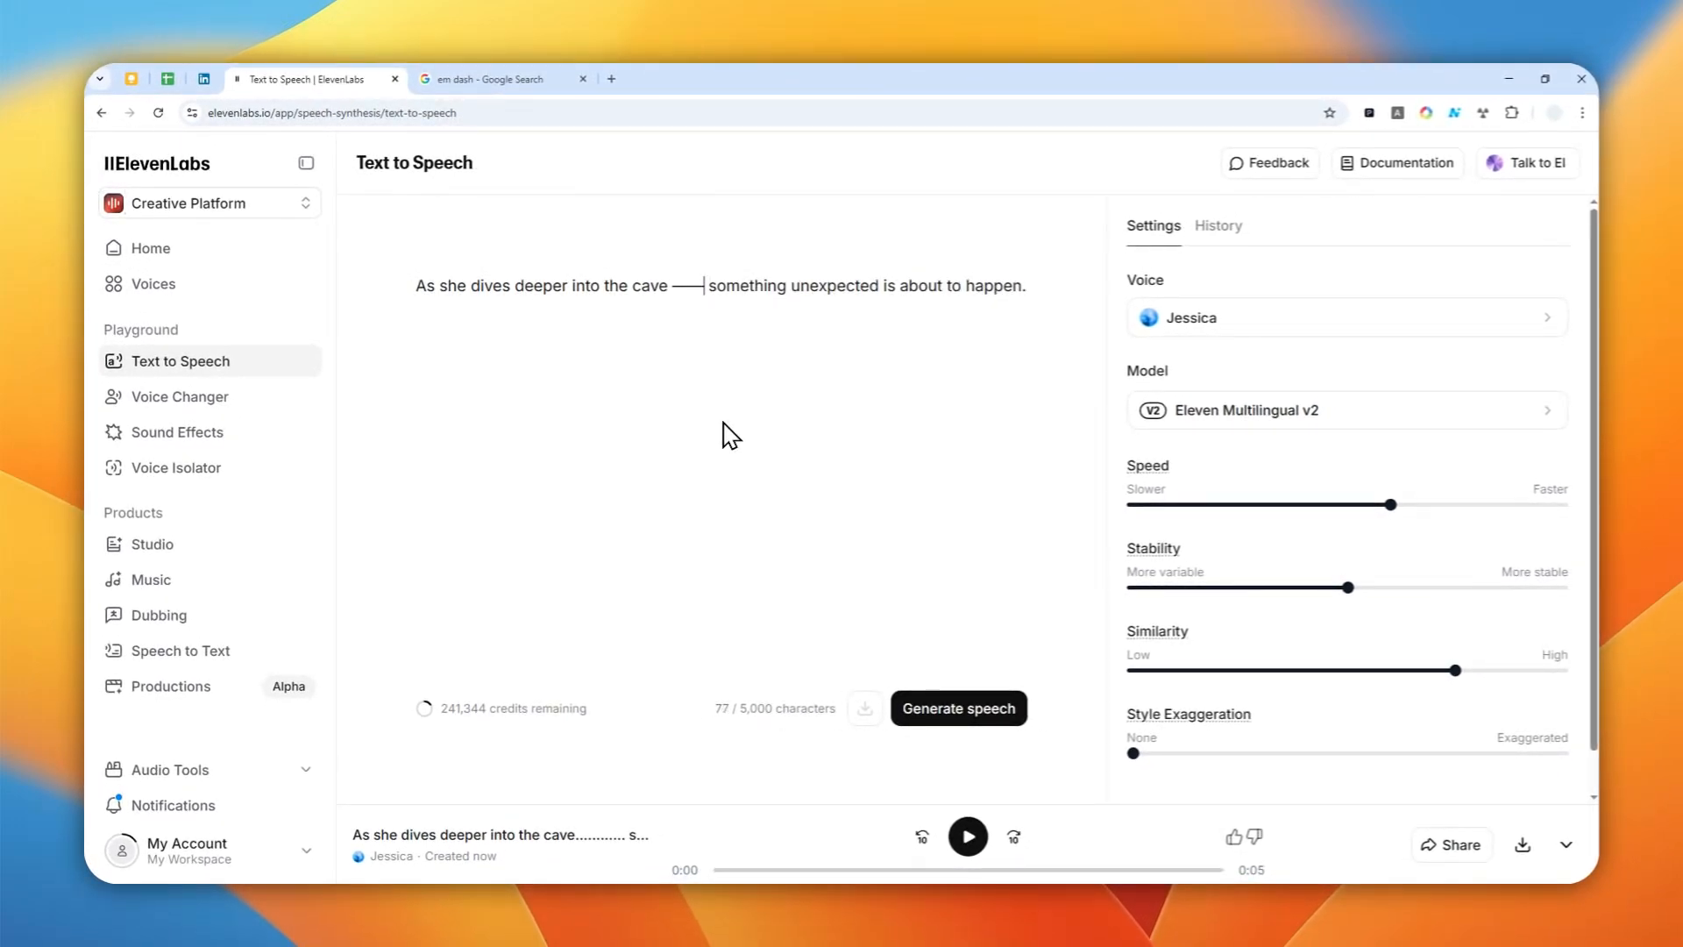
{"action": "mouse_move", "coordinate": [703, 388]}
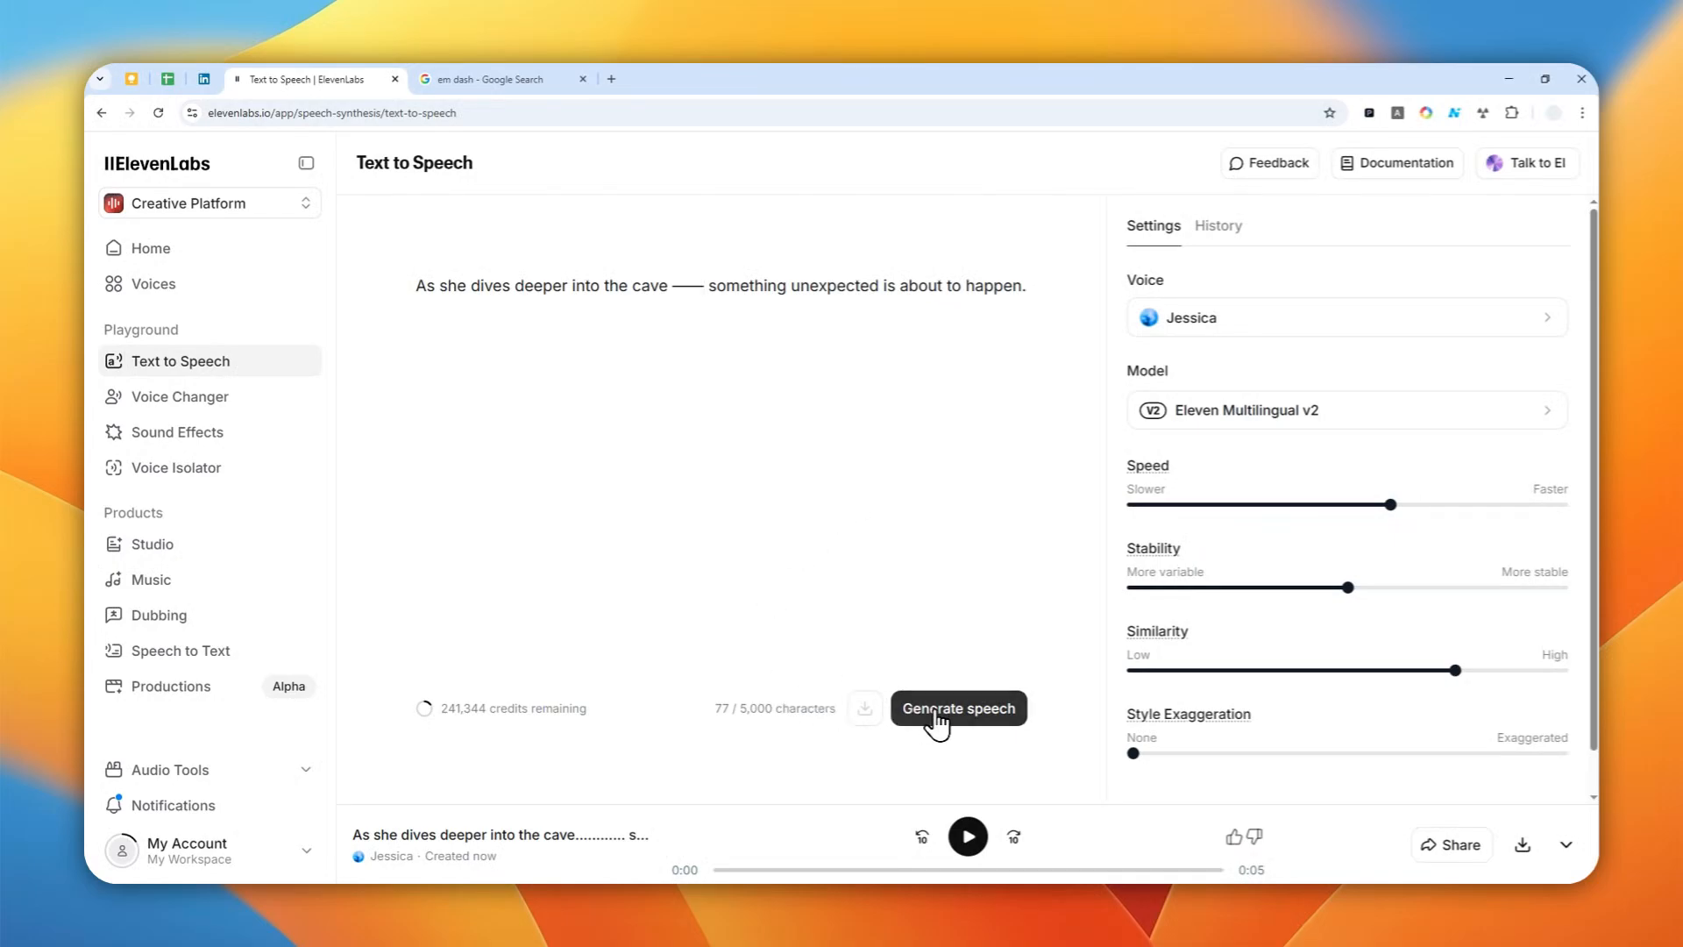
Step: Generate speech for double and single em dash versions, then delete the dash entirely
{"action": "left_click", "coordinate": [959, 708]}
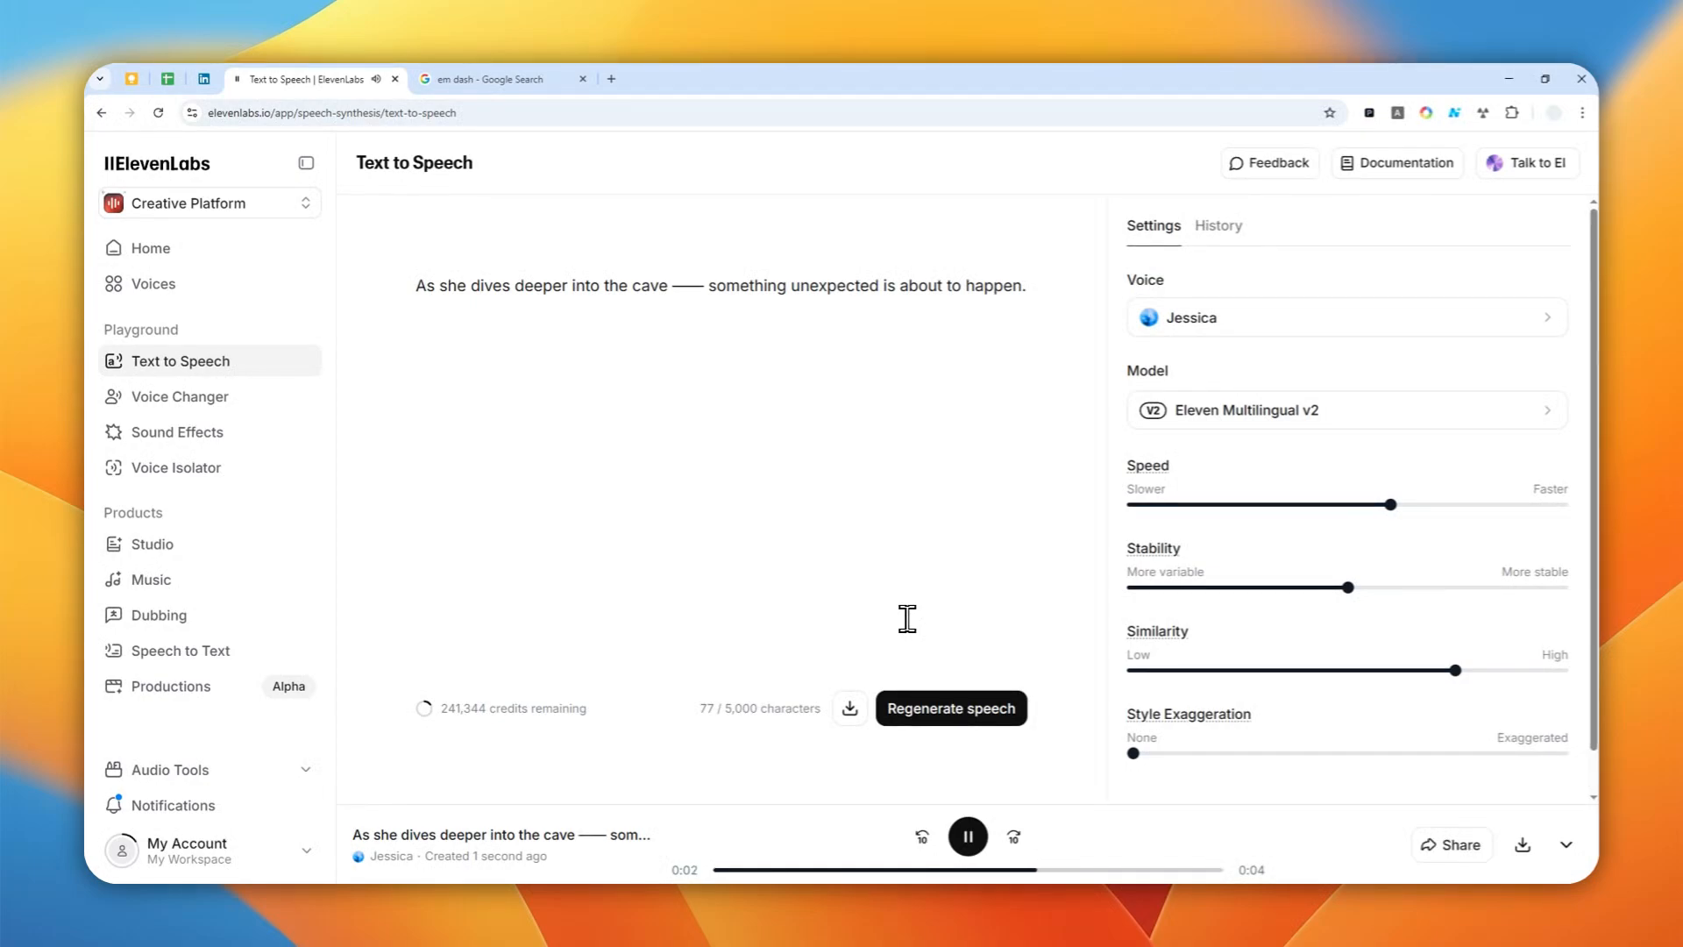
{"action": "left_click", "coordinate": [967, 836]}
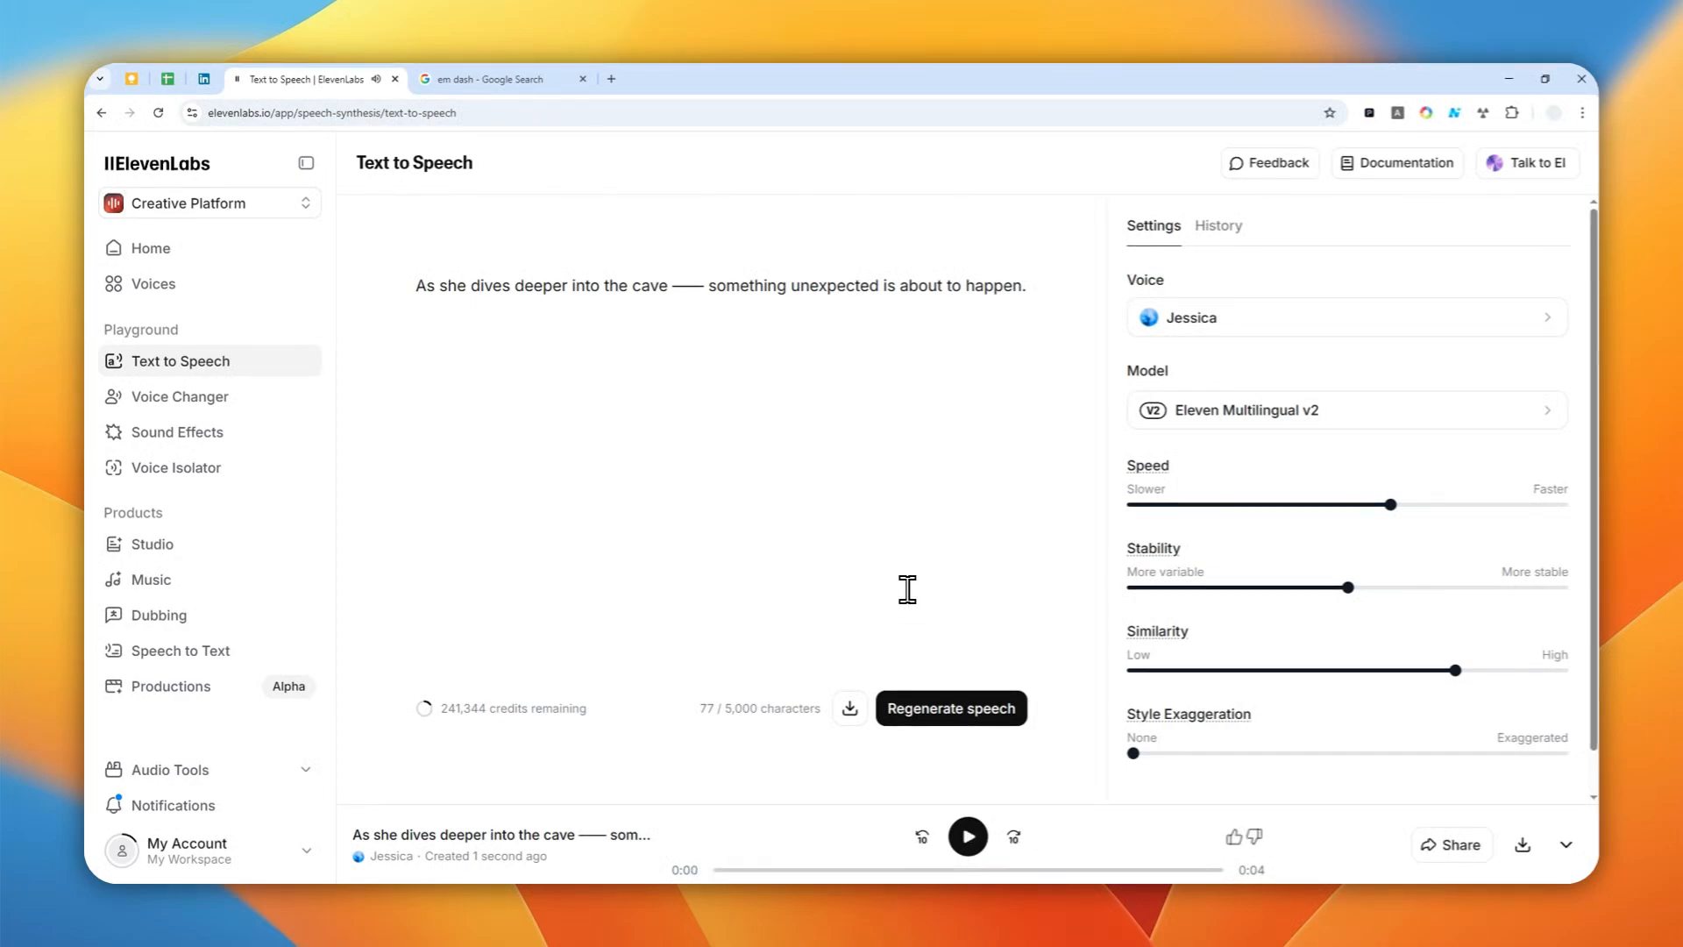
{"action": "mouse_move", "coordinate": [822, 471]}
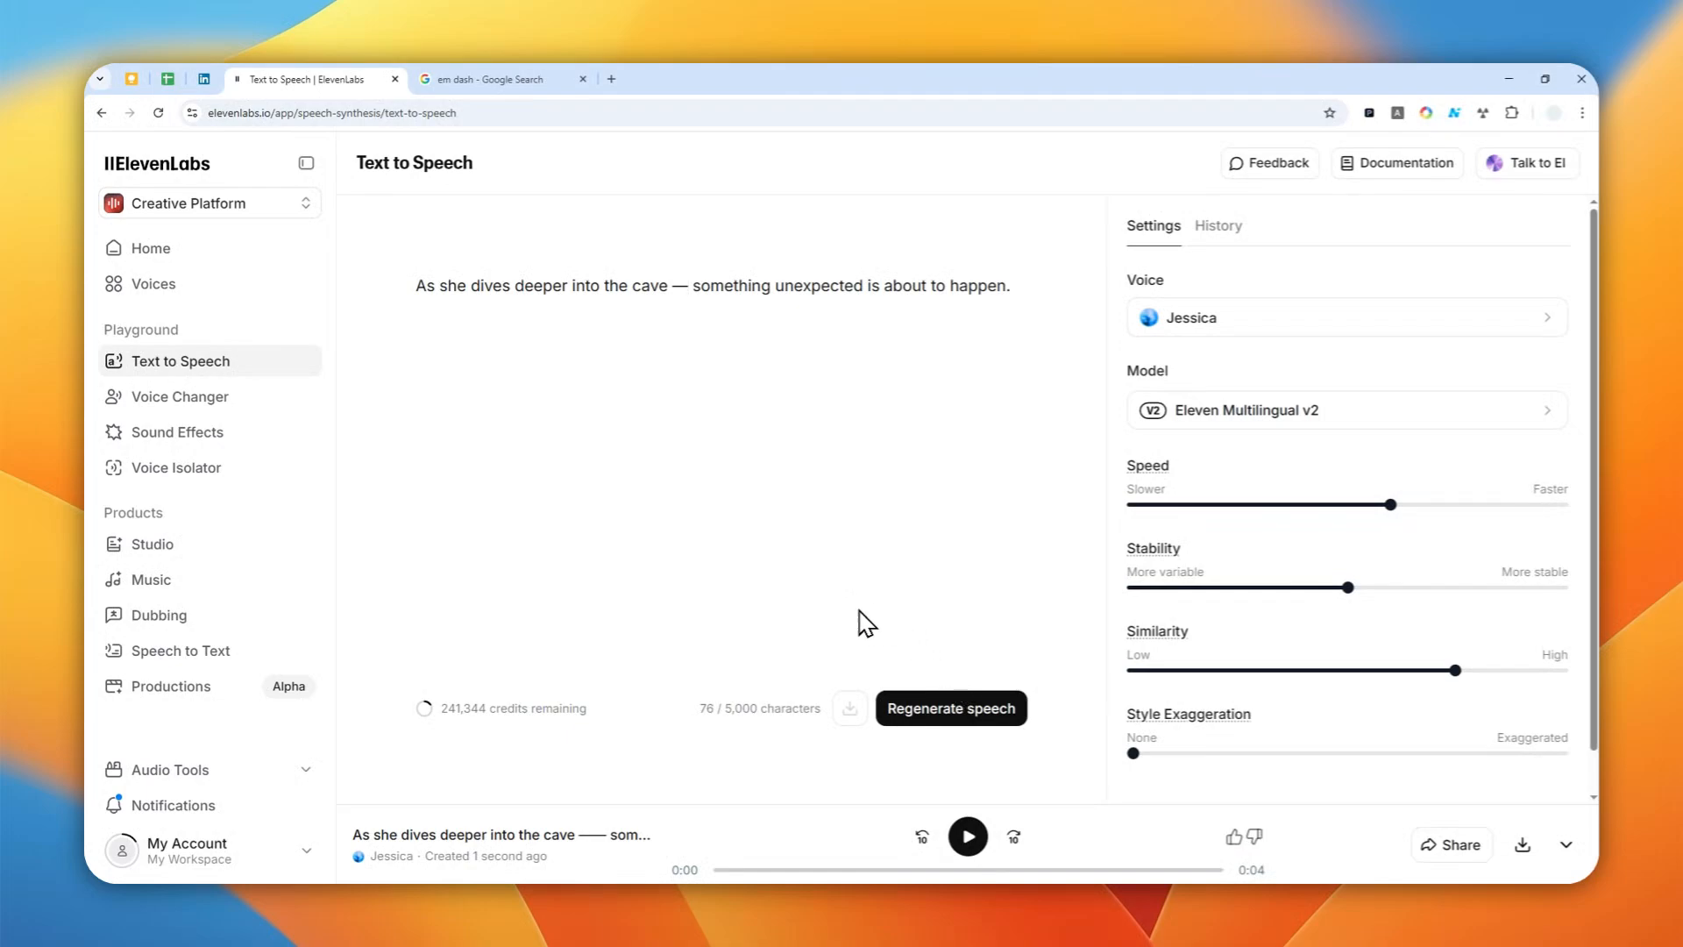
{"action": "mouse_move", "coordinate": [684, 312]}
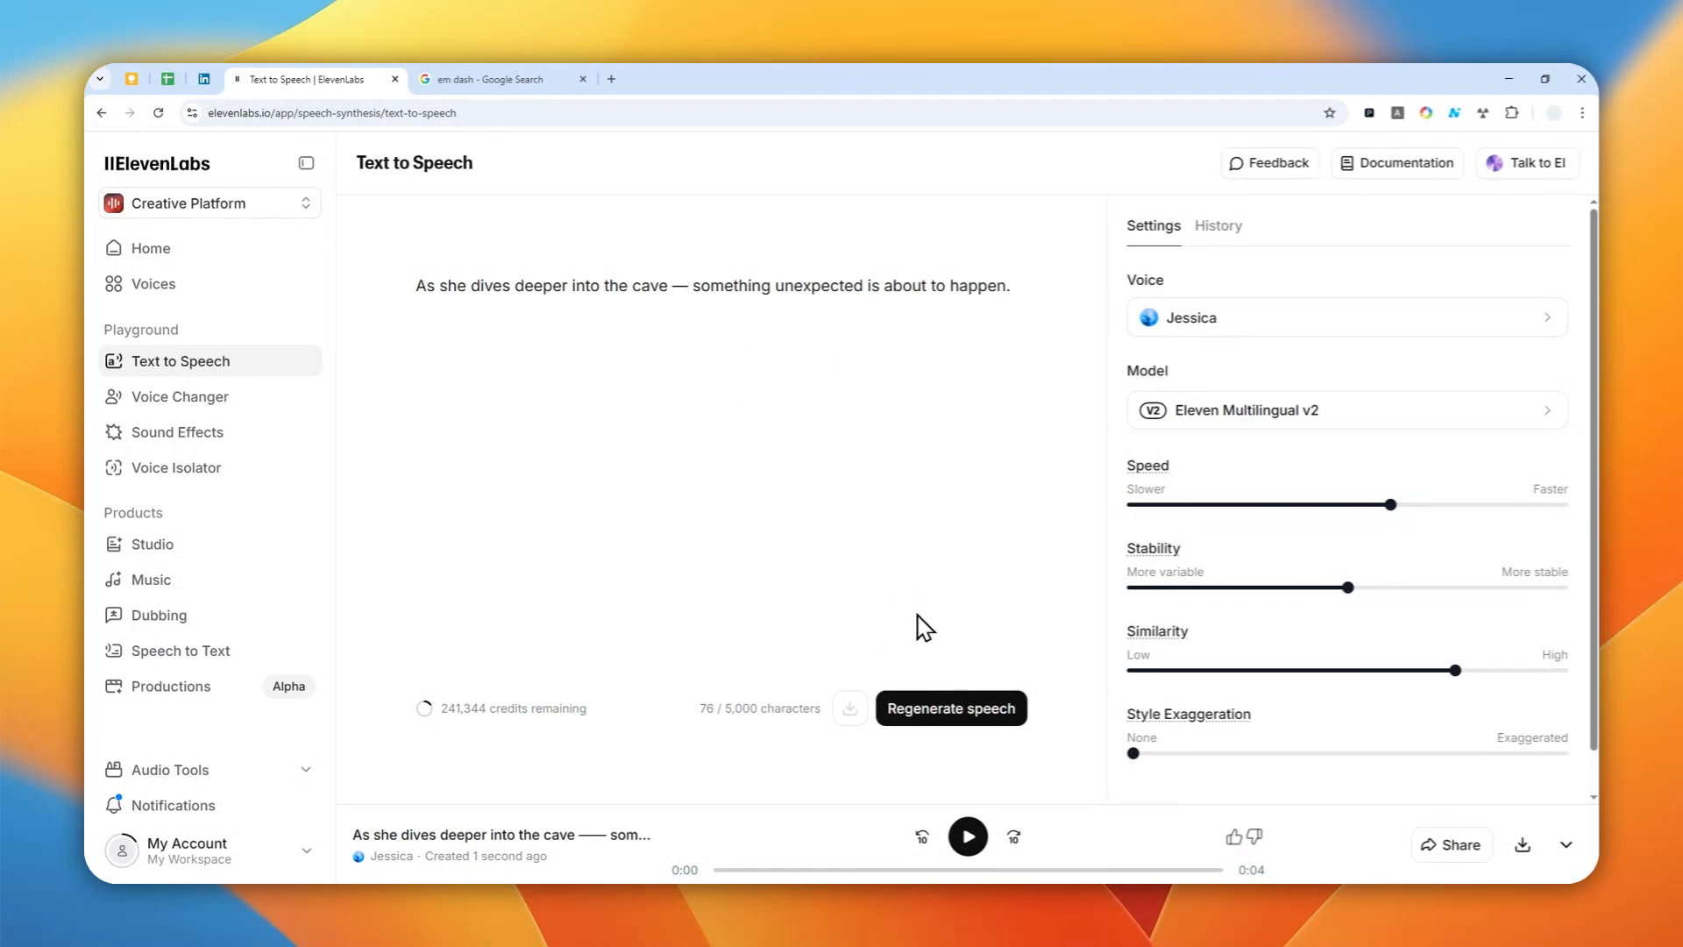
{"action": "mouse_move", "coordinate": [832, 563]}
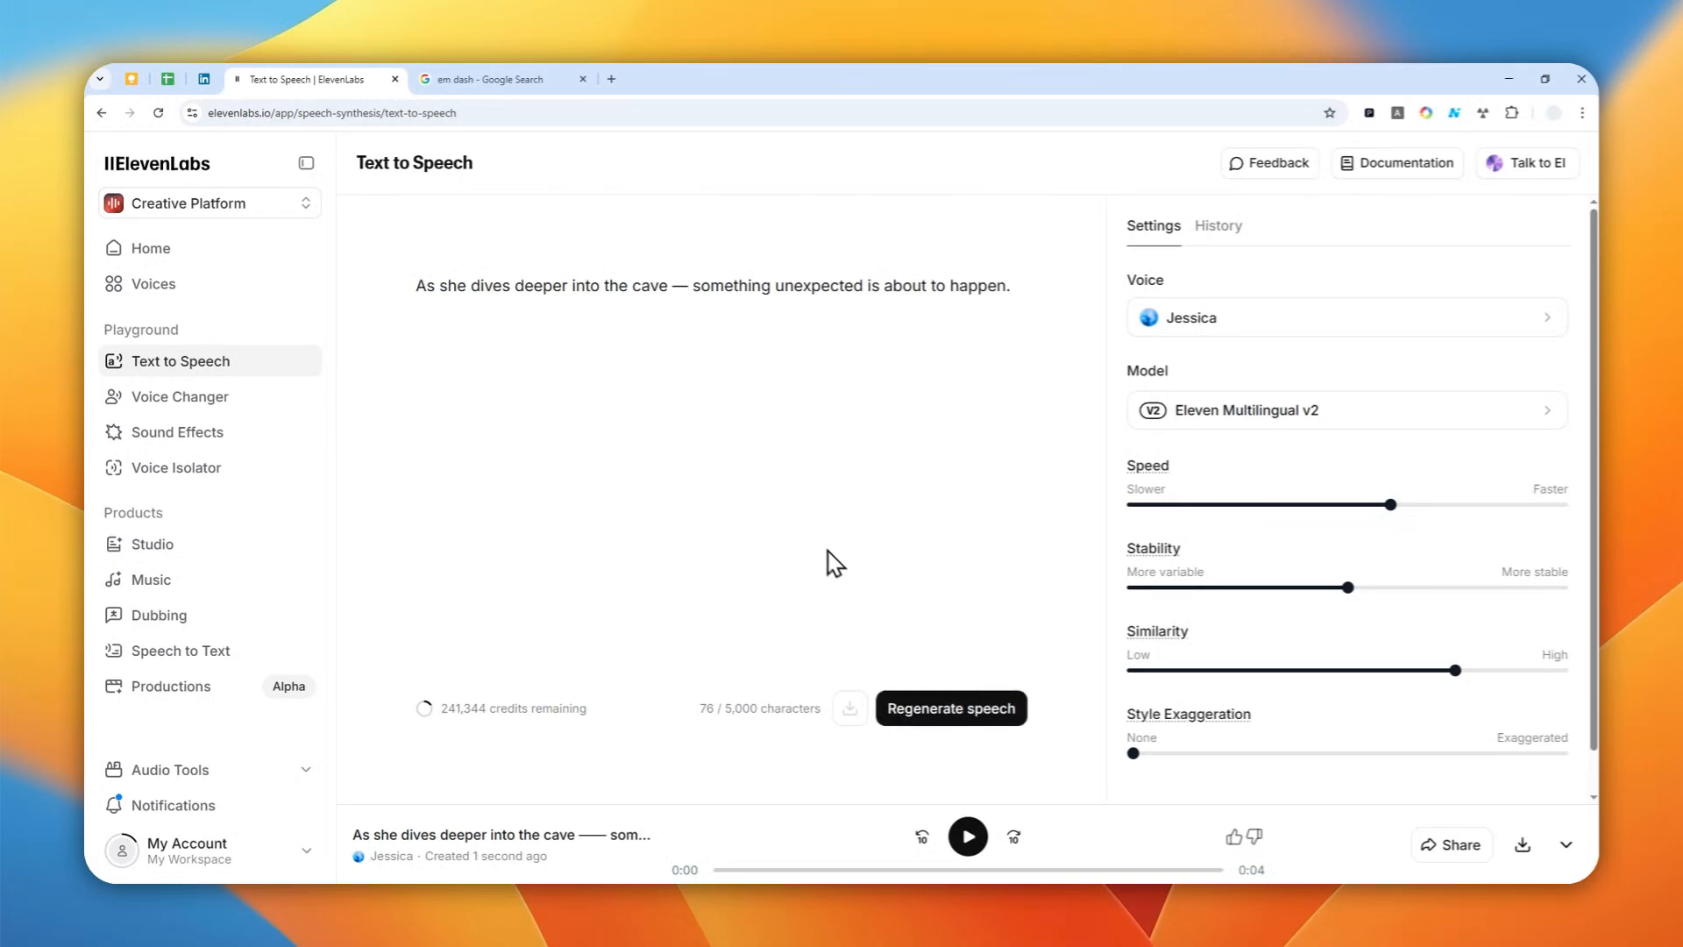
{"action": "left_click", "coordinate": [951, 708]}
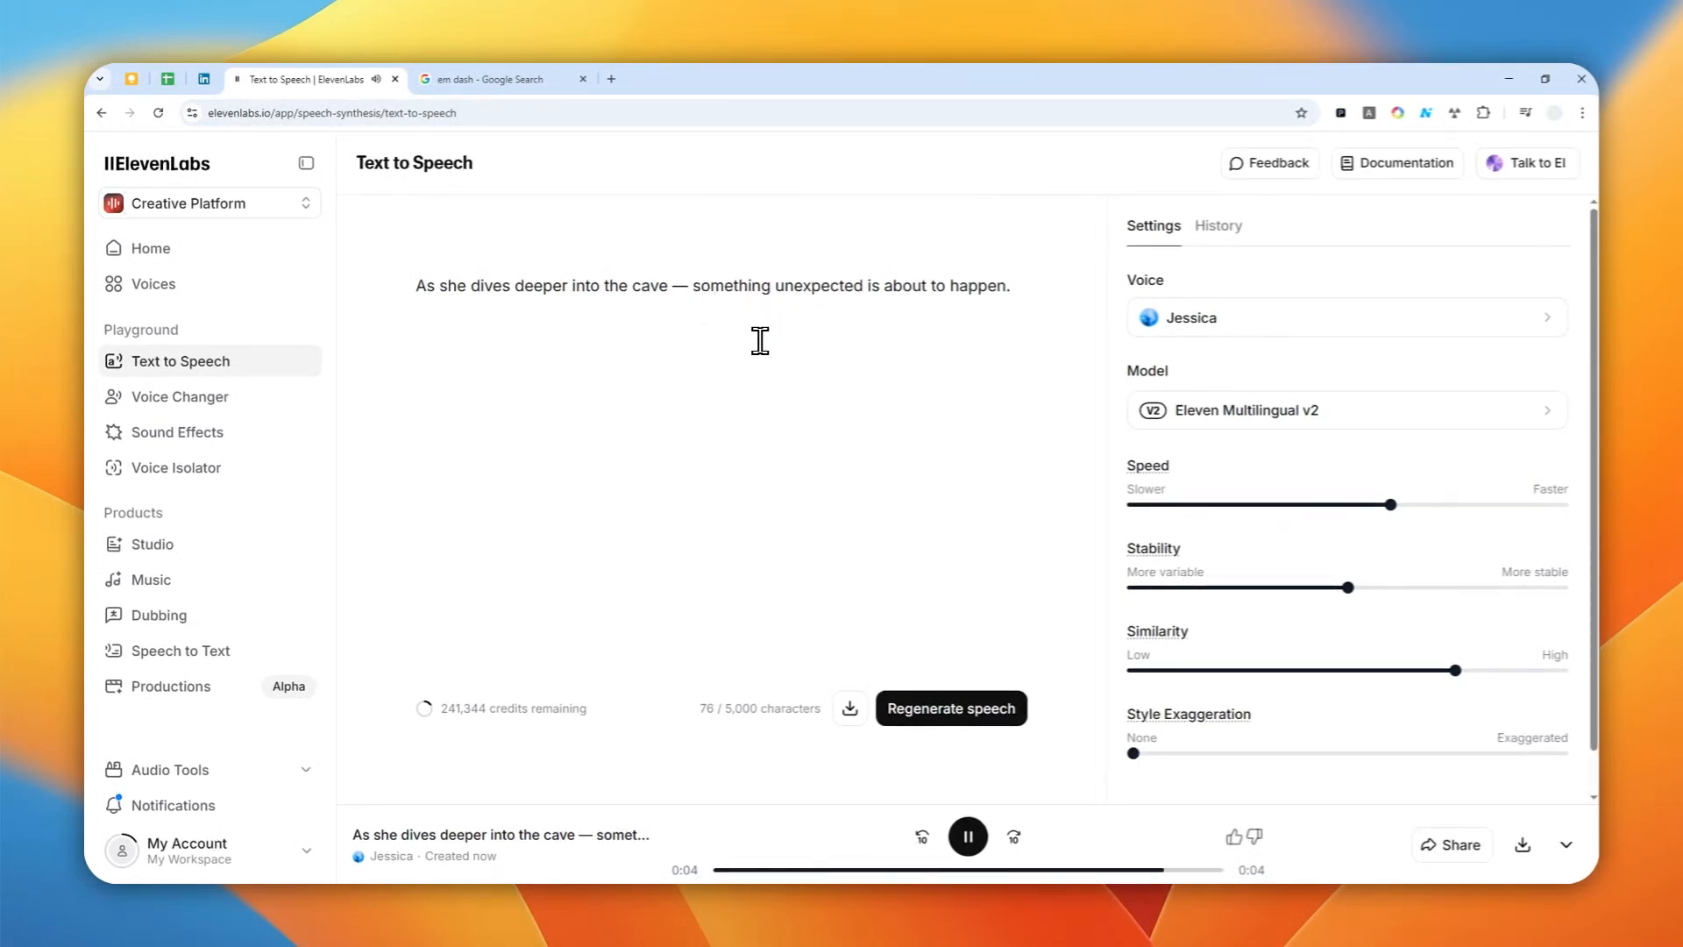
{"action": "left_click", "coordinate": [967, 836]}
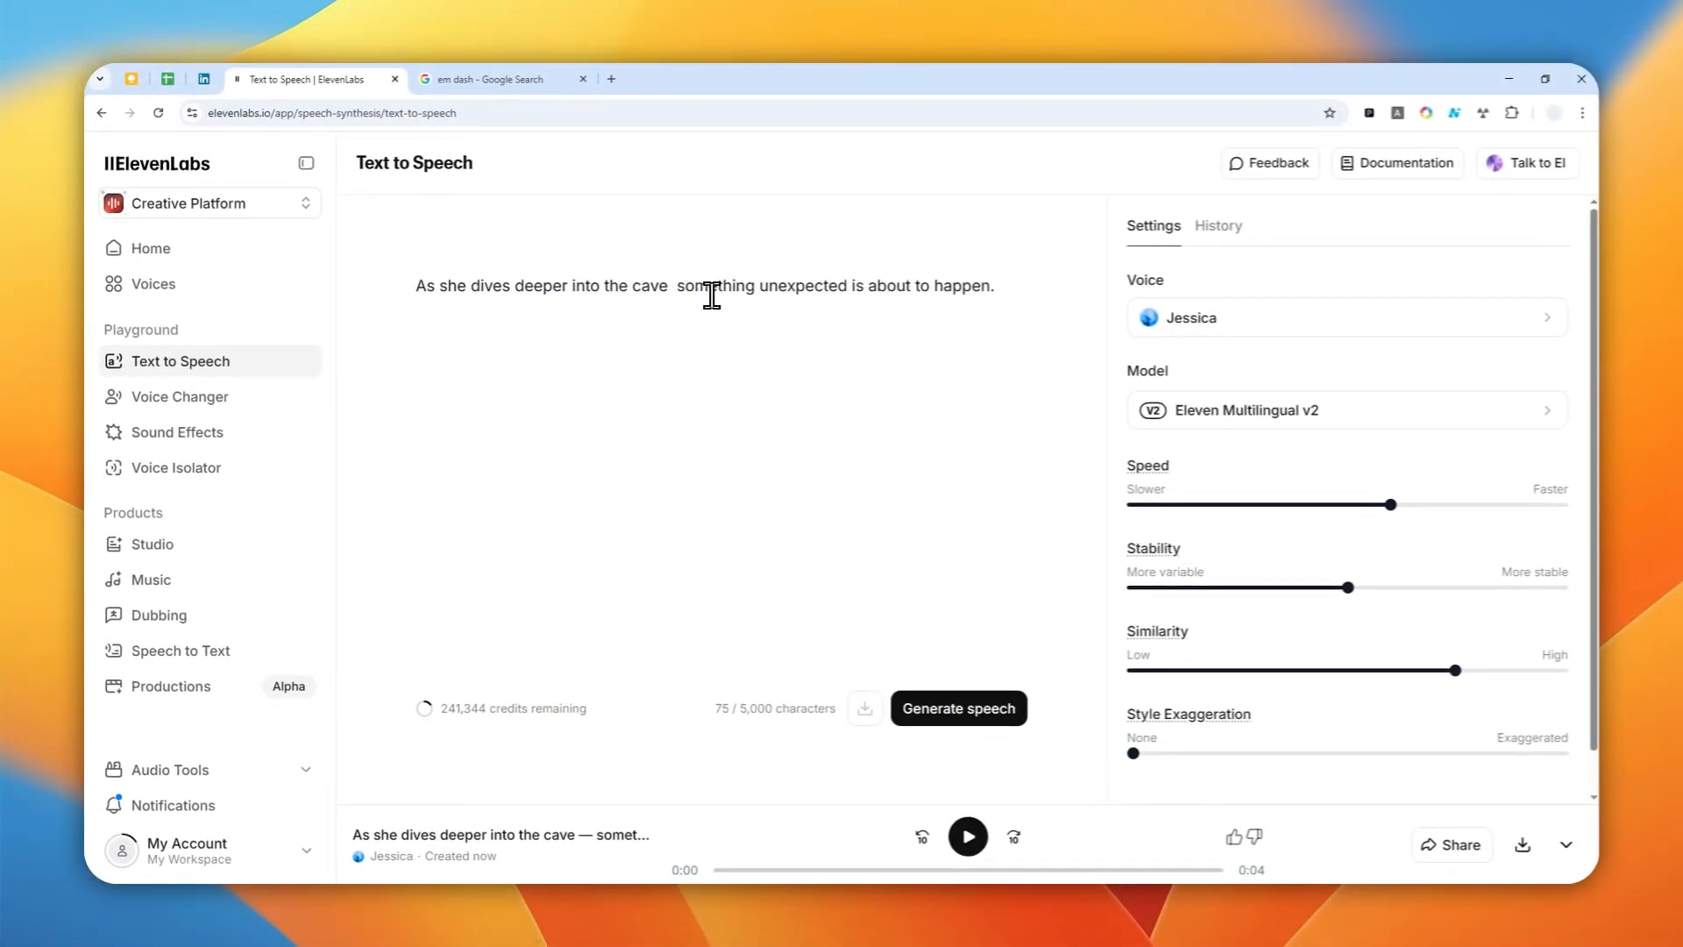
{"action": "key", "text": "Backspace"}
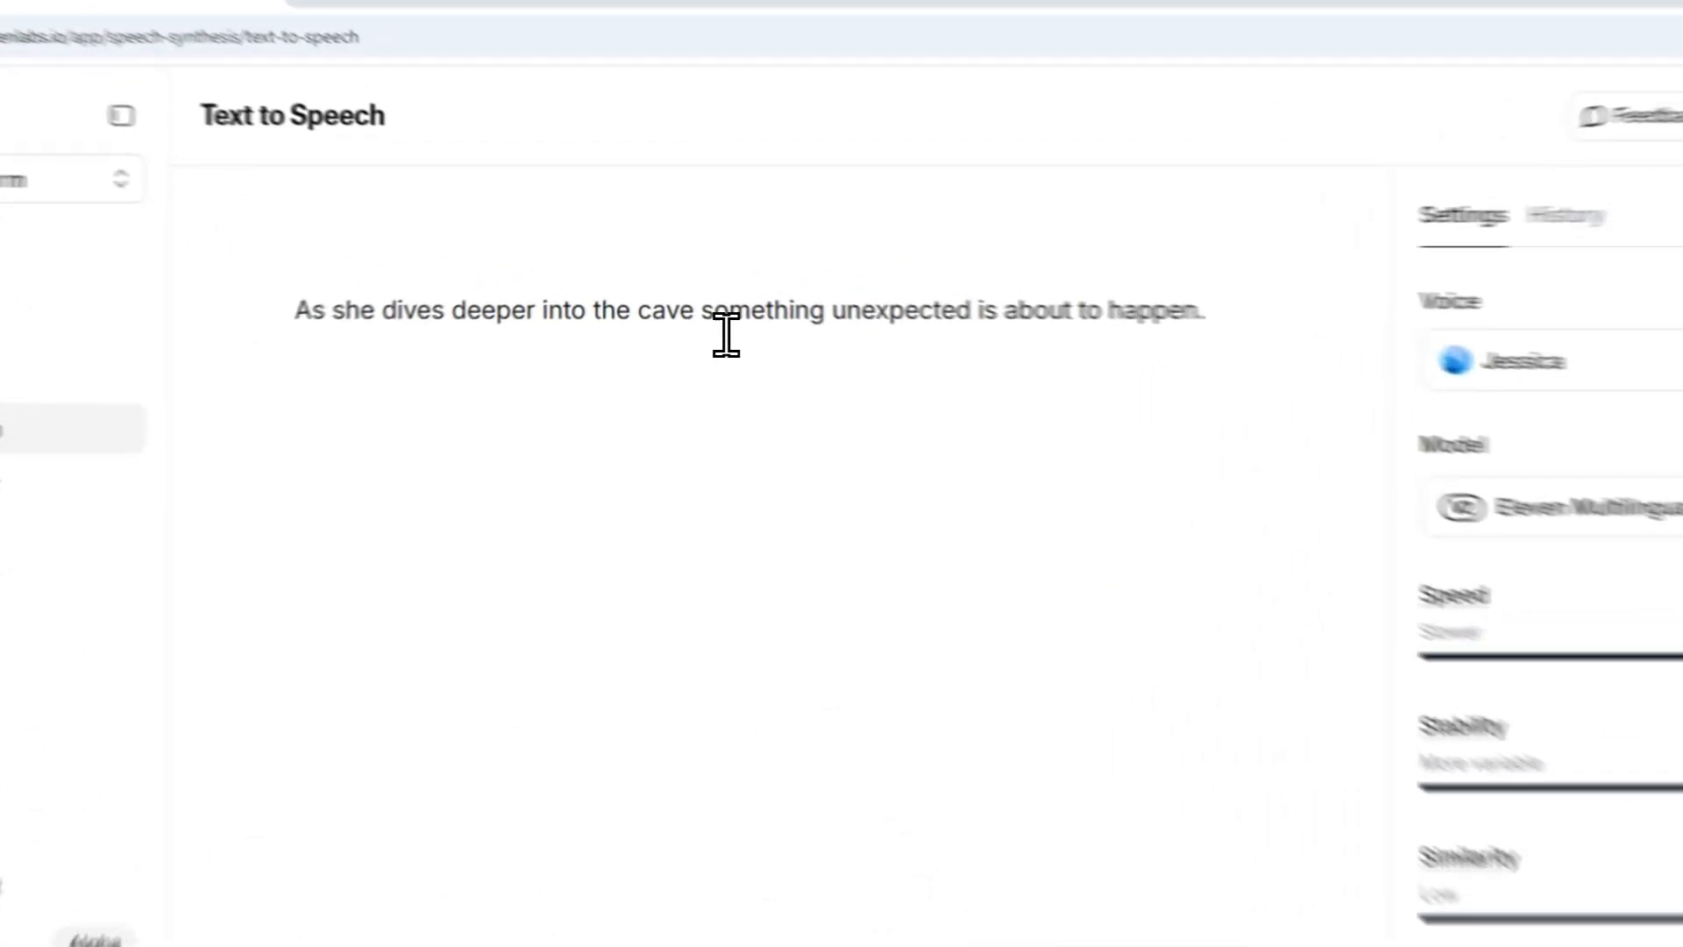
Step: Insert <break time="3s"/> after 'cave' and regenerate speech with the pause
{"action": "left_click", "coordinate": [719, 327]}
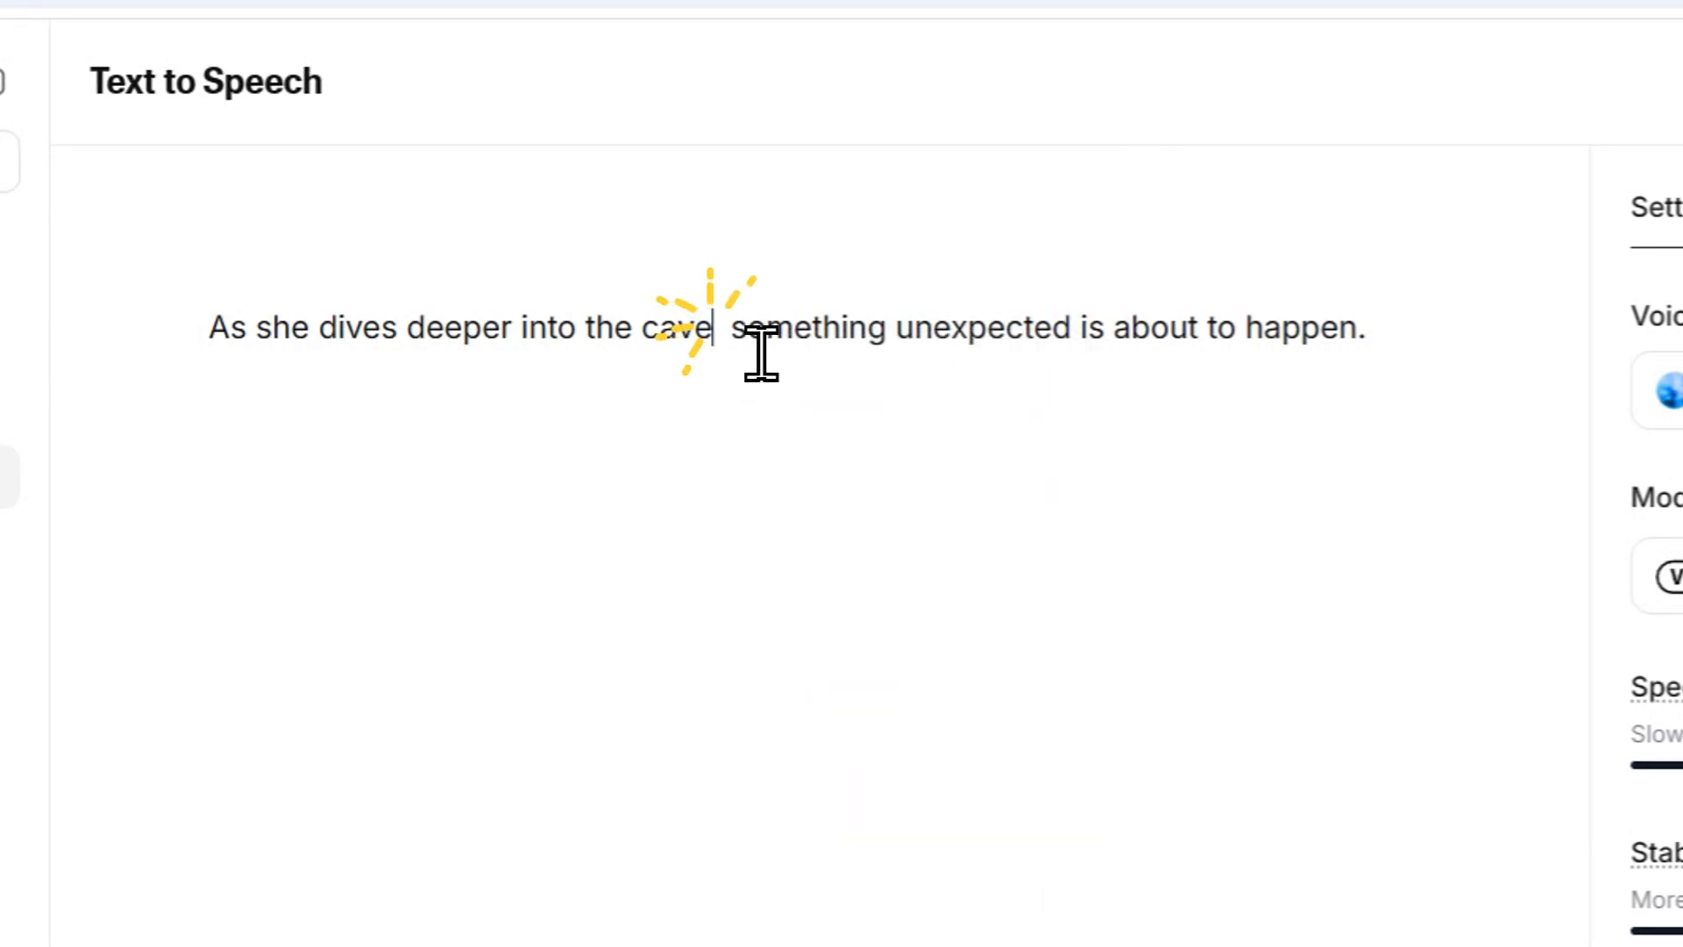
{"action": "type", "text": "<break time=\"1.5s\"/>"}
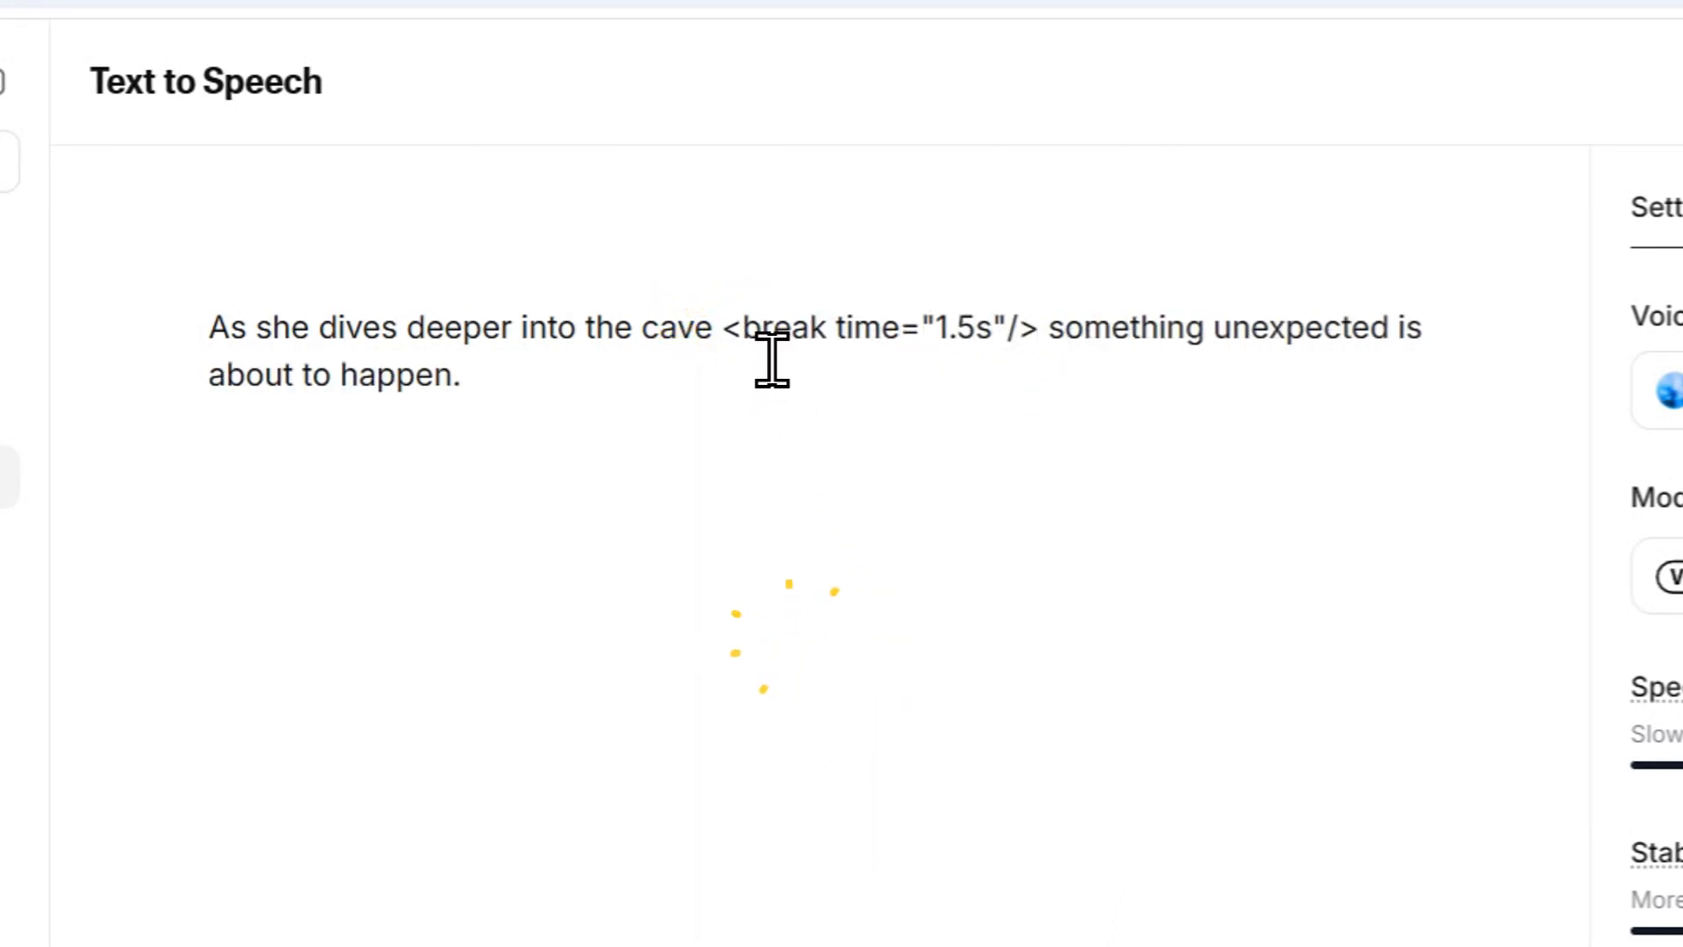
{"action": "double_click", "coordinate": [956, 328]}
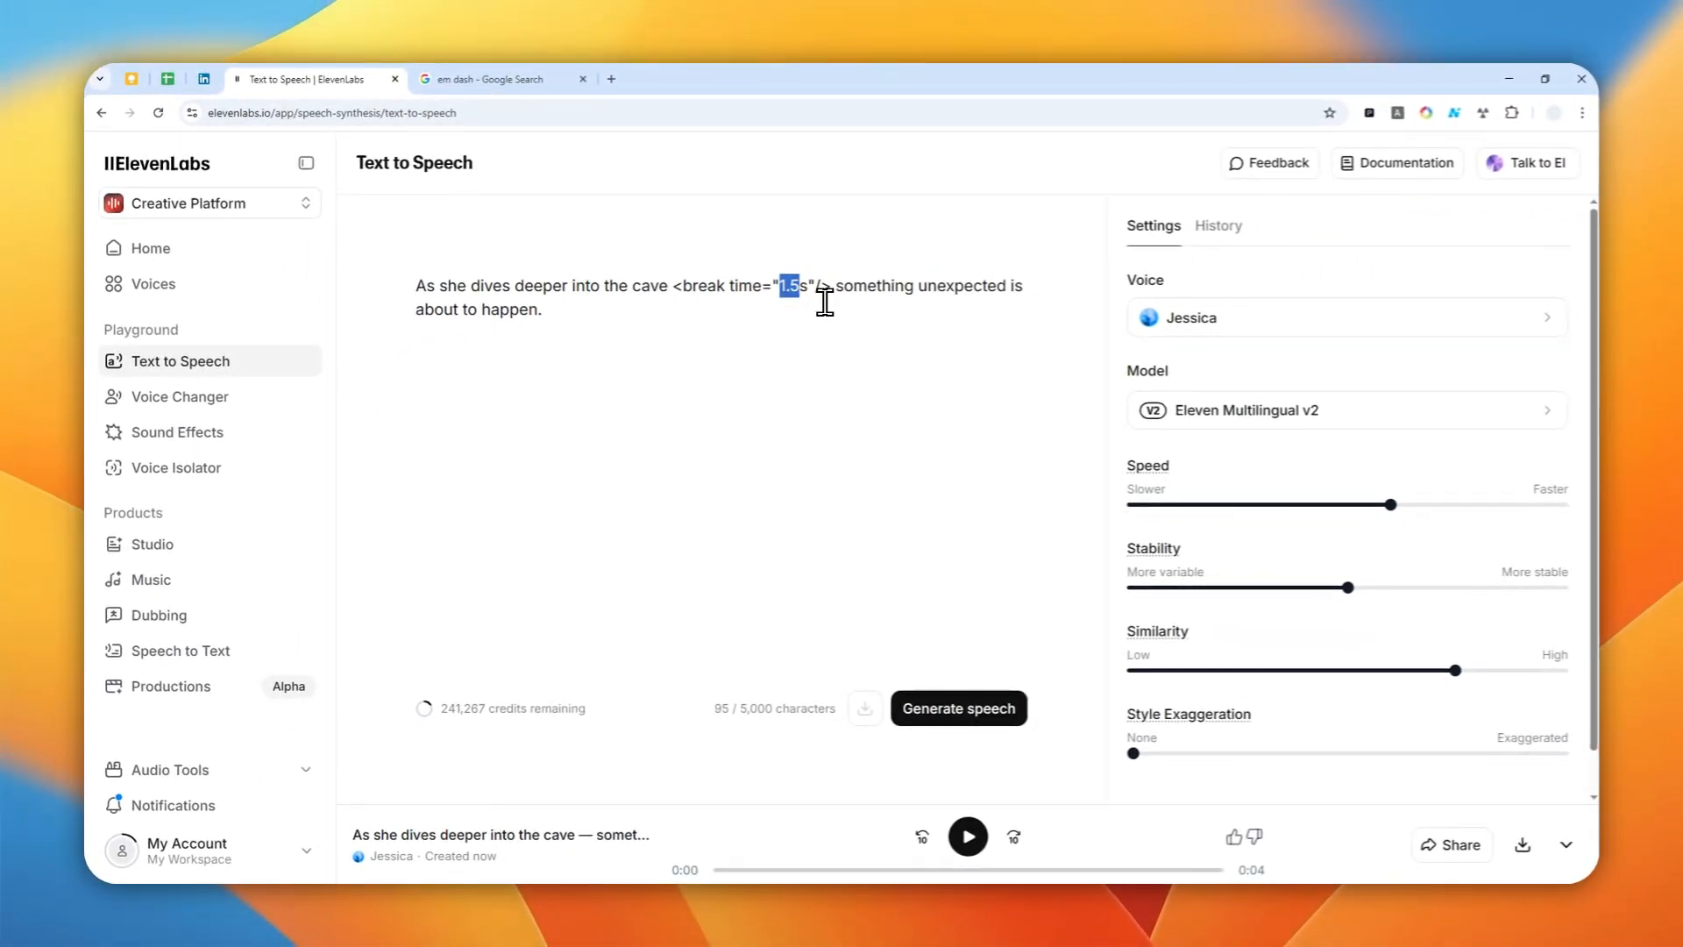
{"action": "type", "text": "3"}
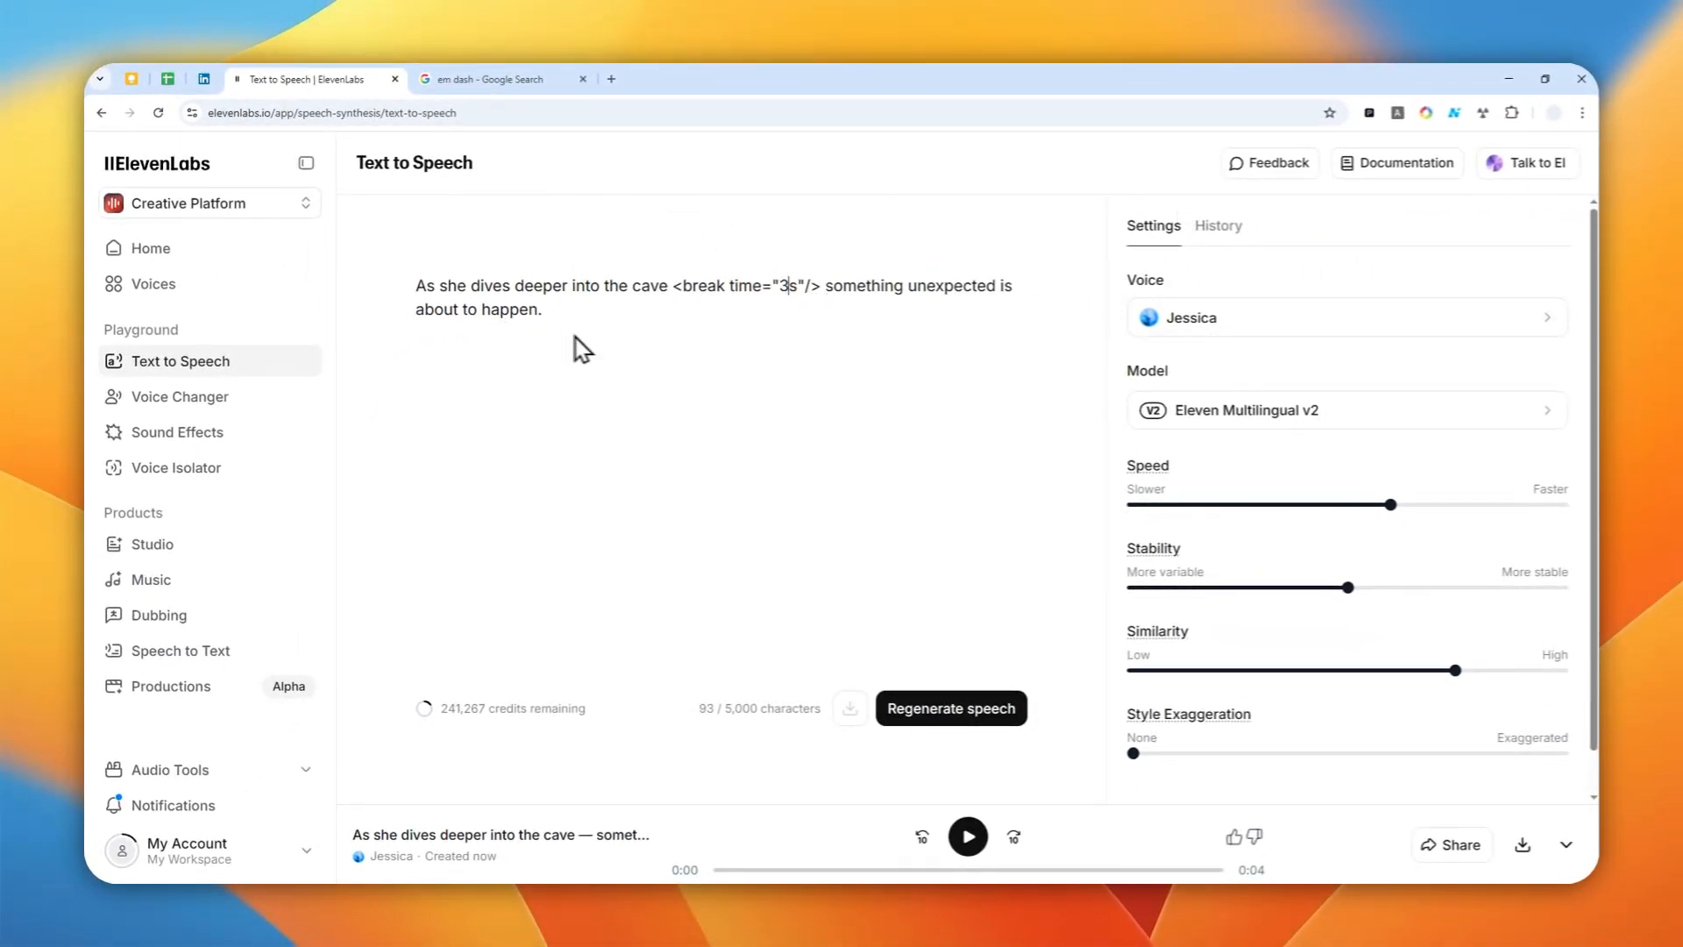
{"action": "left_click", "coordinate": [952, 707]}
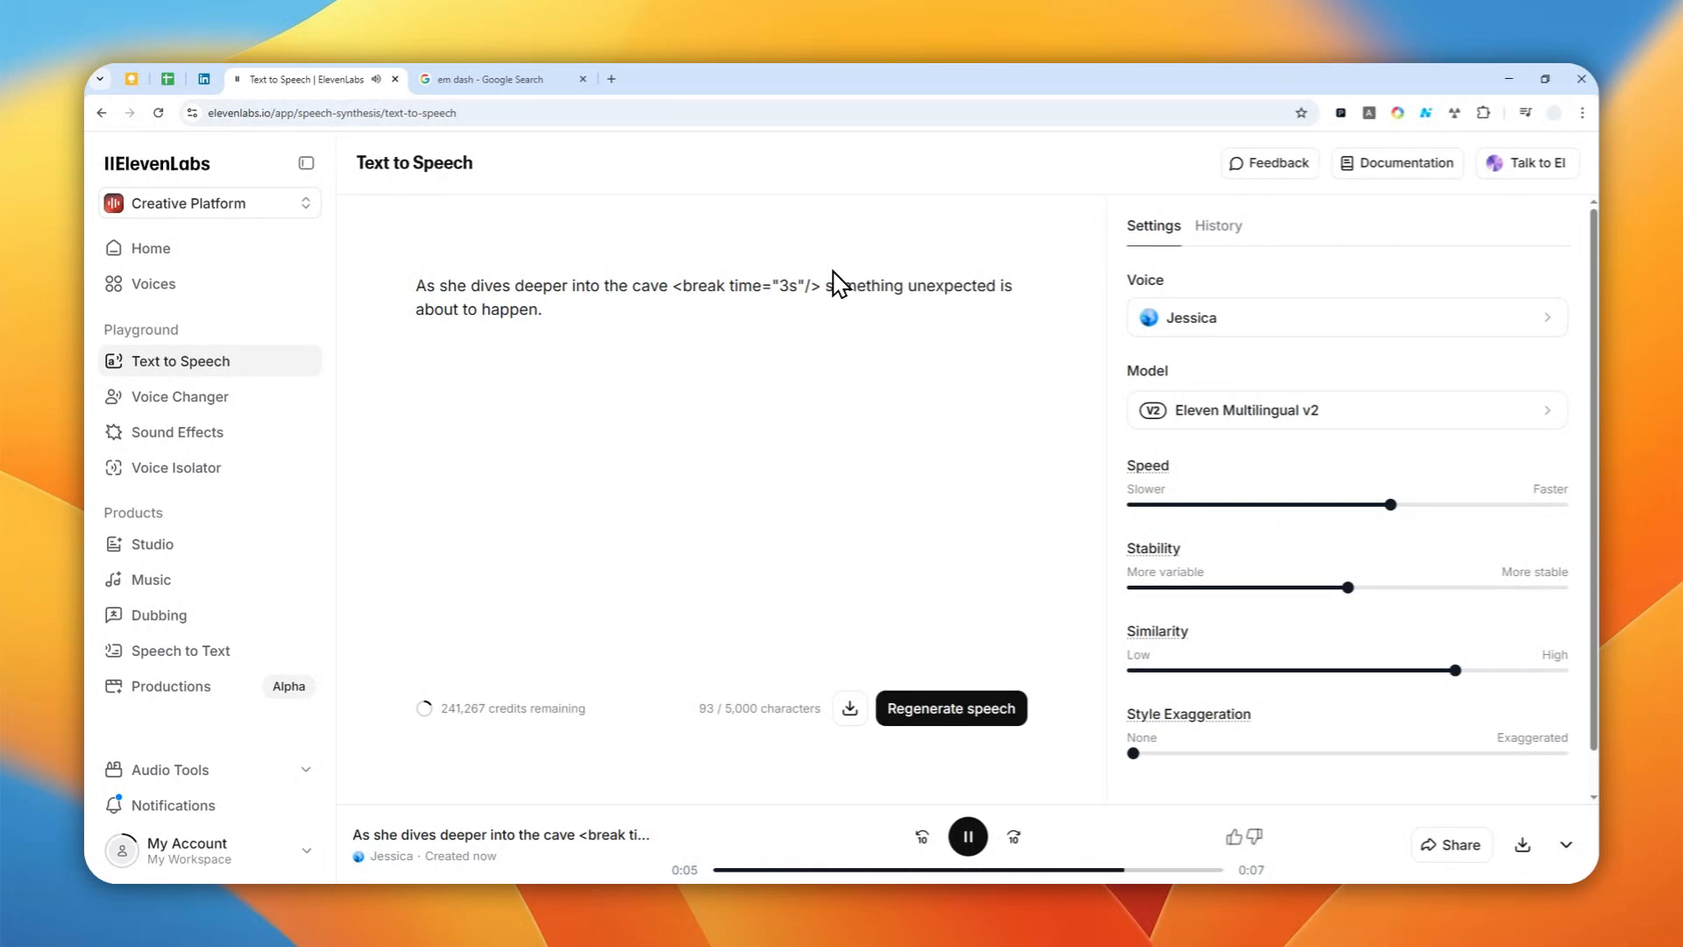
{"action": "left_click", "coordinate": [967, 835]}
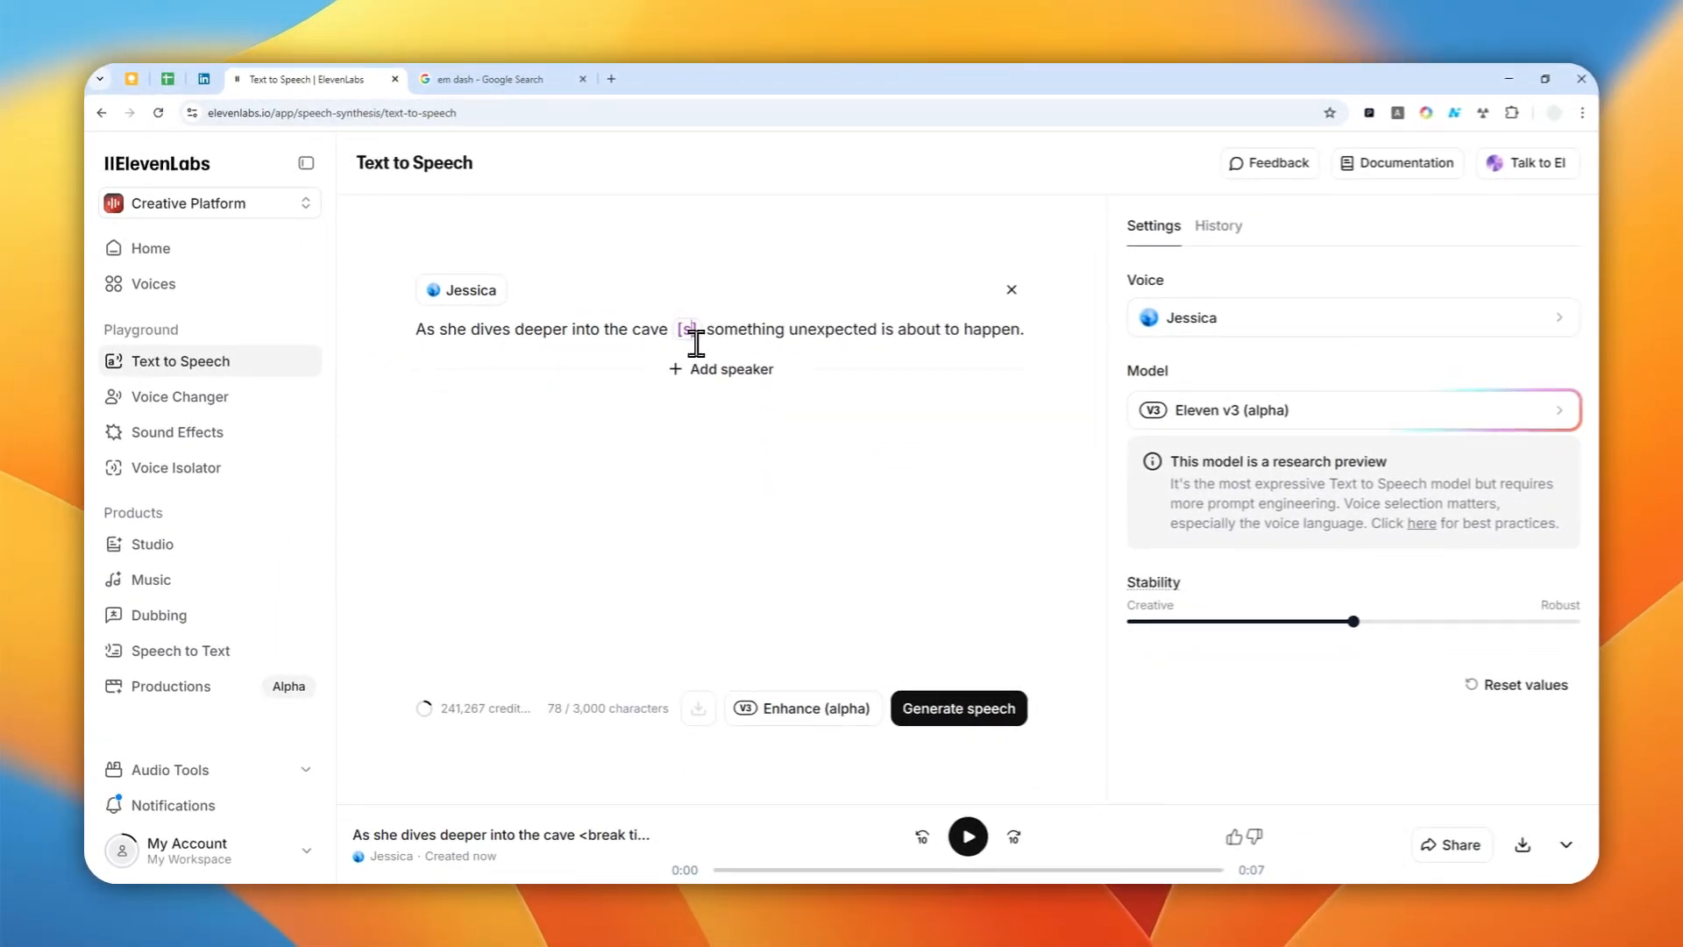
Step: Swap the break tag for [silent] on Eleven v3, generate speech, and play Generation 1
{"action": "type", "text": "silent"}
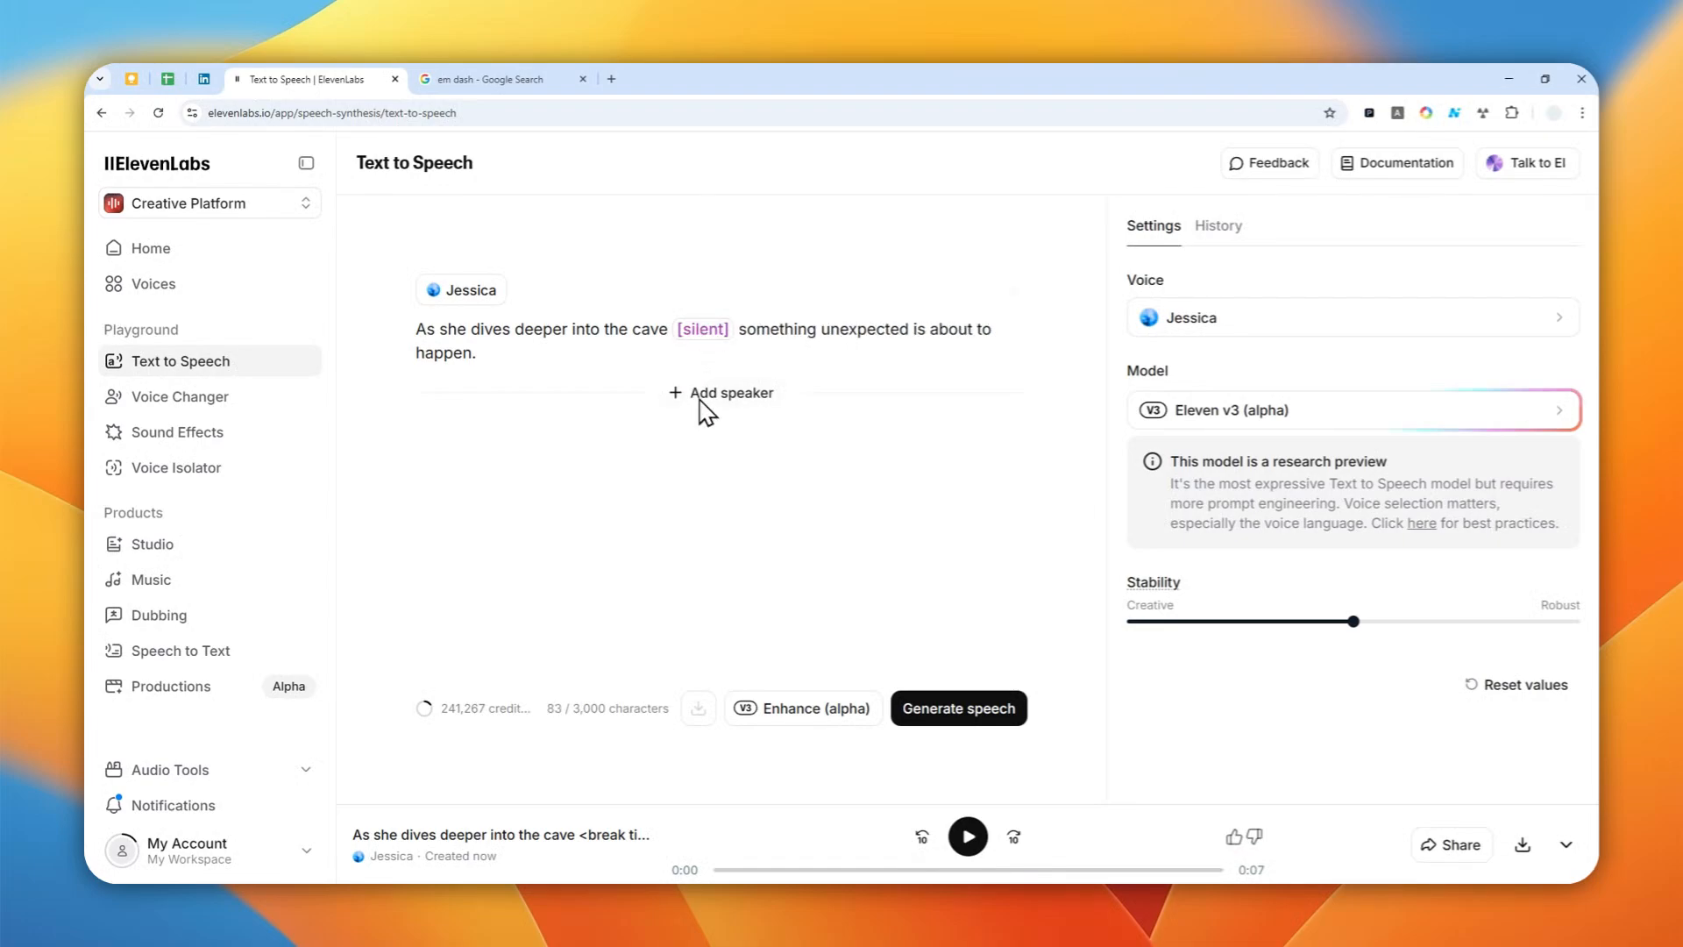
{"action": "mouse_move", "coordinate": [870, 647]}
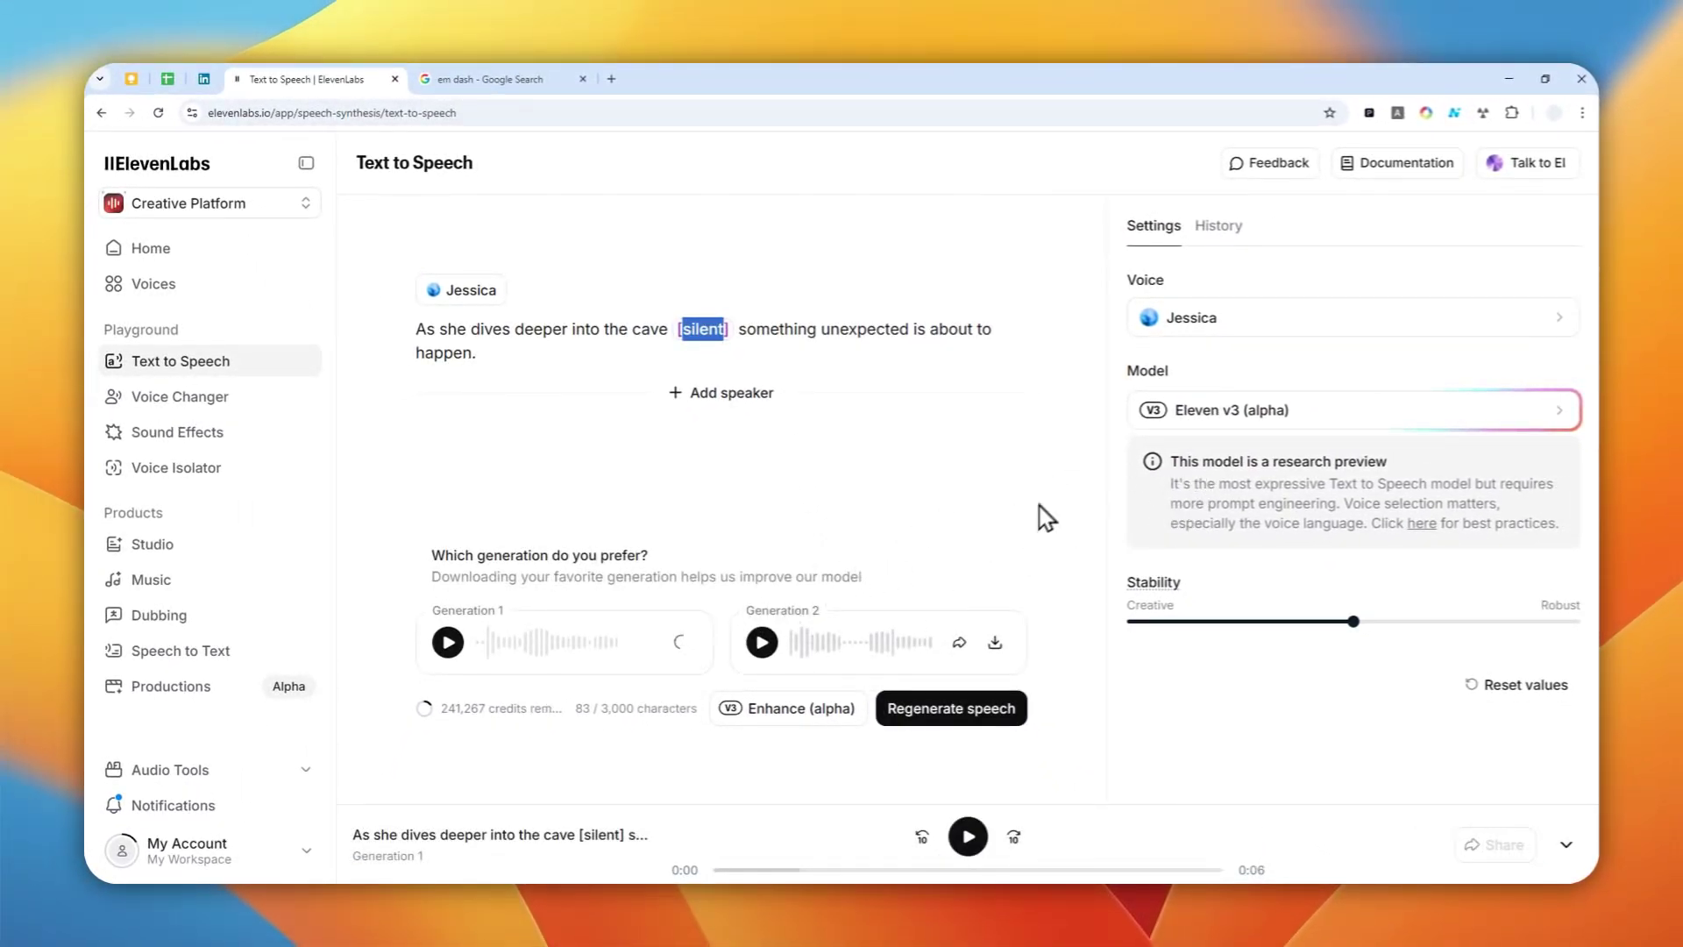
{"action": "left_click", "coordinate": [447, 641]}
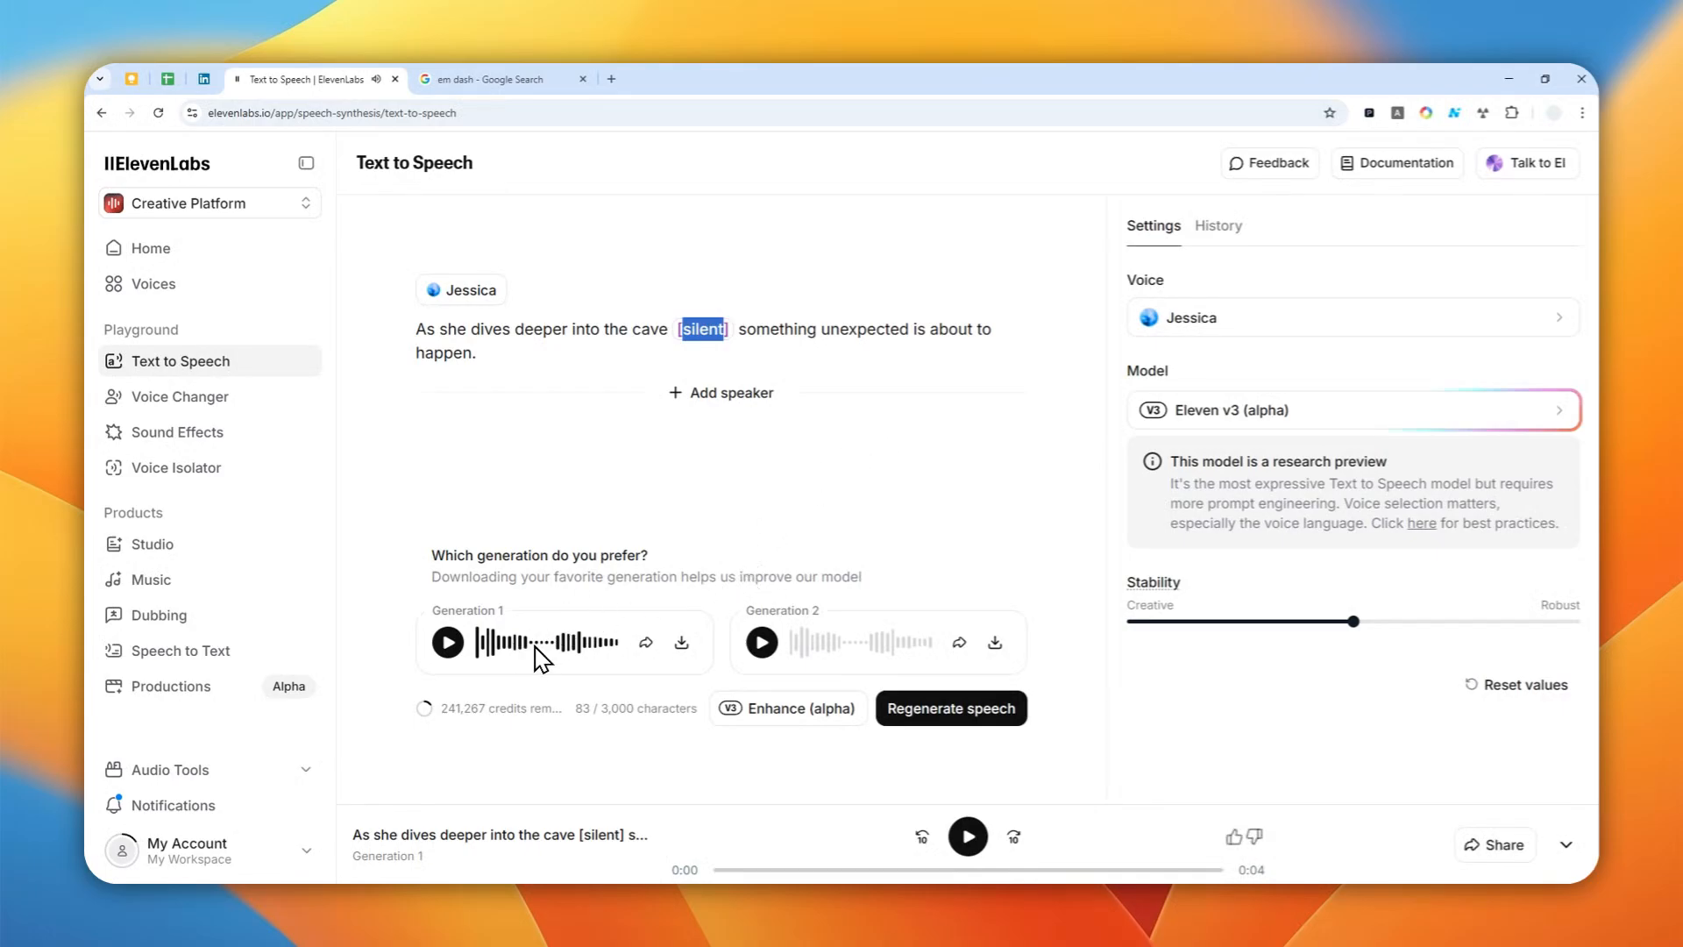
{"action": "mouse_move", "coordinate": [857, 668]}
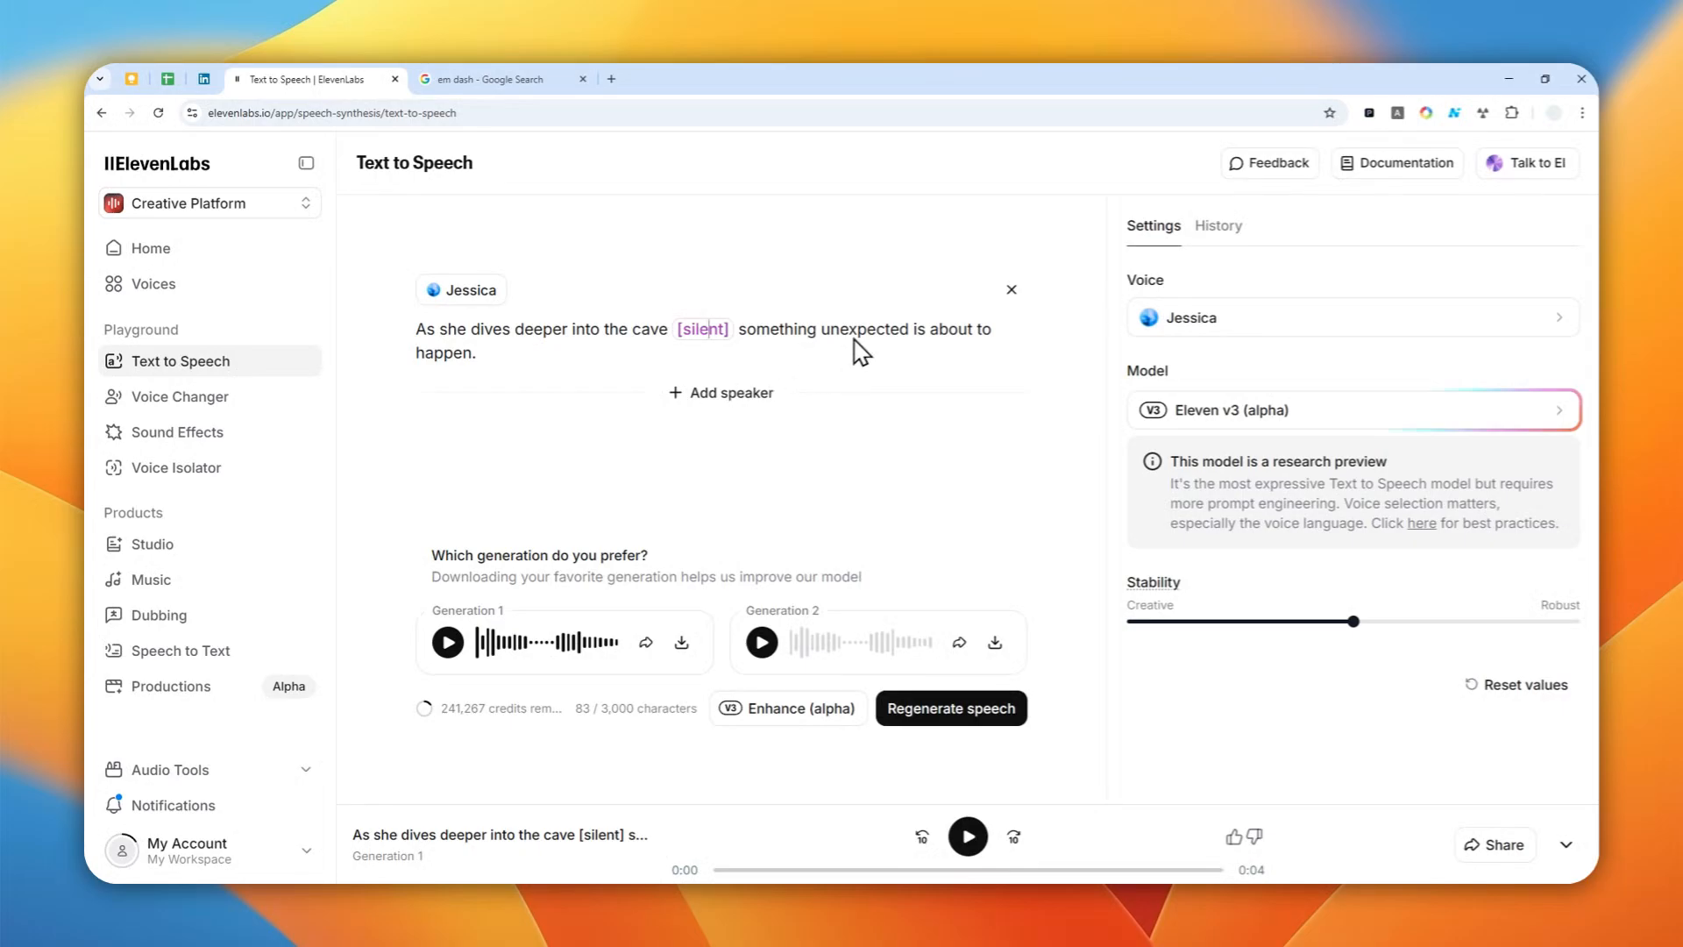
{"action": "mouse_move", "coordinate": [709, 356]}
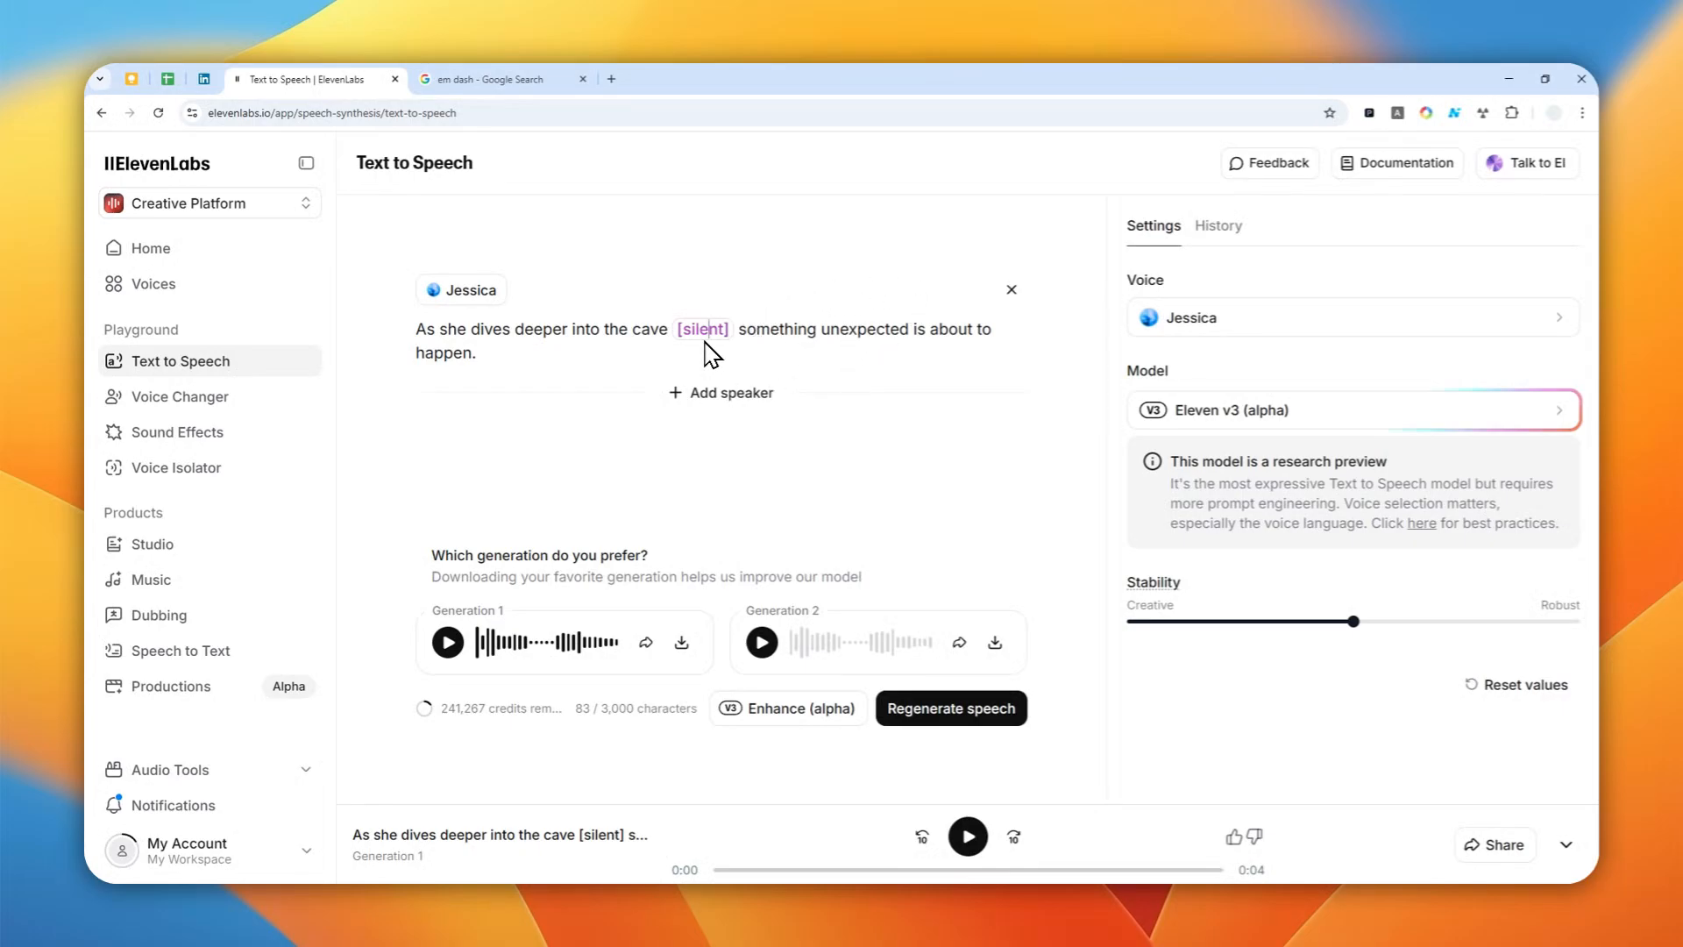